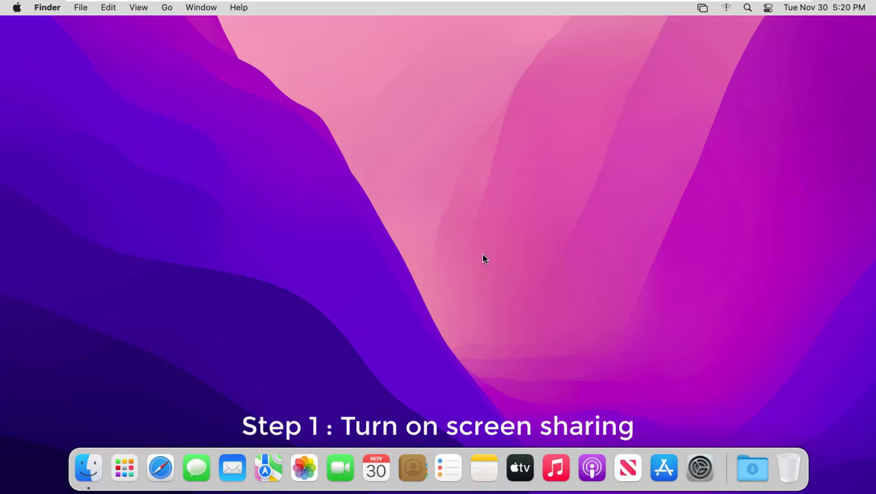
{"action": "mouse_move", "coordinate": [700, 468]}
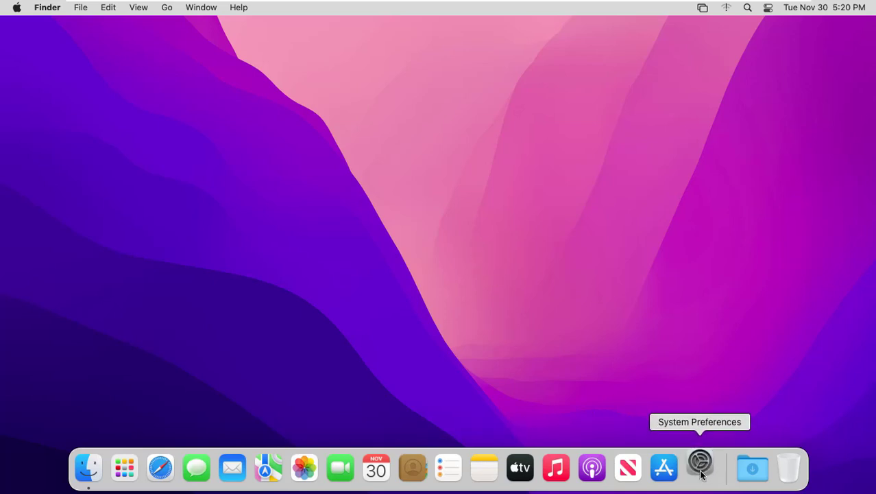
Enable Screen Sharing and allow user netvn to access it alongside Administrators
{"action": "left_click", "coordinate": [700, 467]}
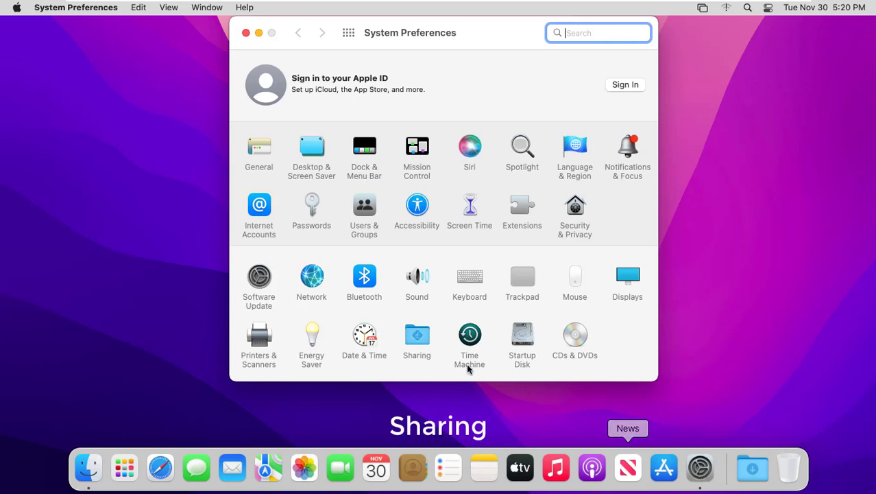
{"action": "left_click", "coordinate": [417, 339]}
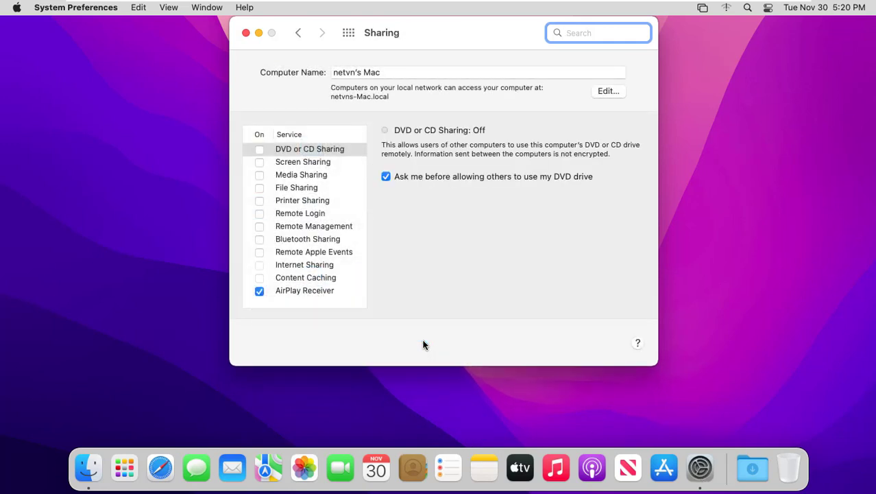
{"action": "mouse_move", "coordinate": [264, 167]}
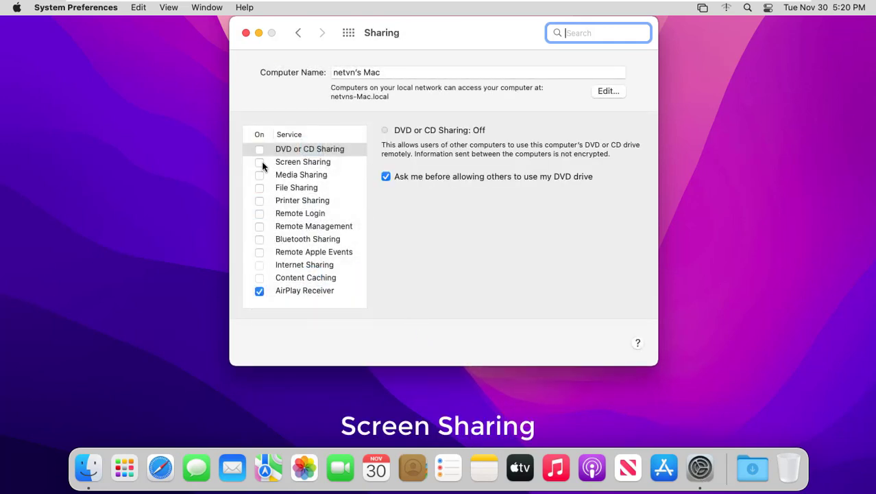
{"action": "left_click", "coordinate": [260, 162]}
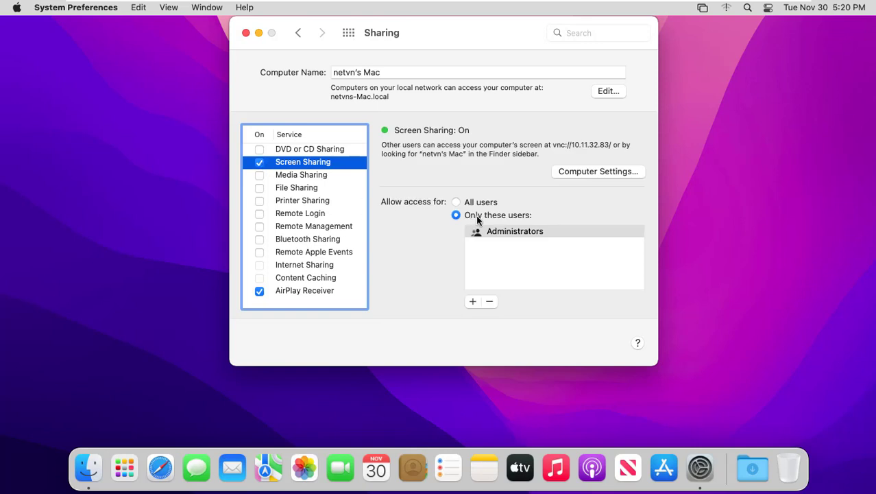
{"action": "left_click", "coordinate": [472, 301]}
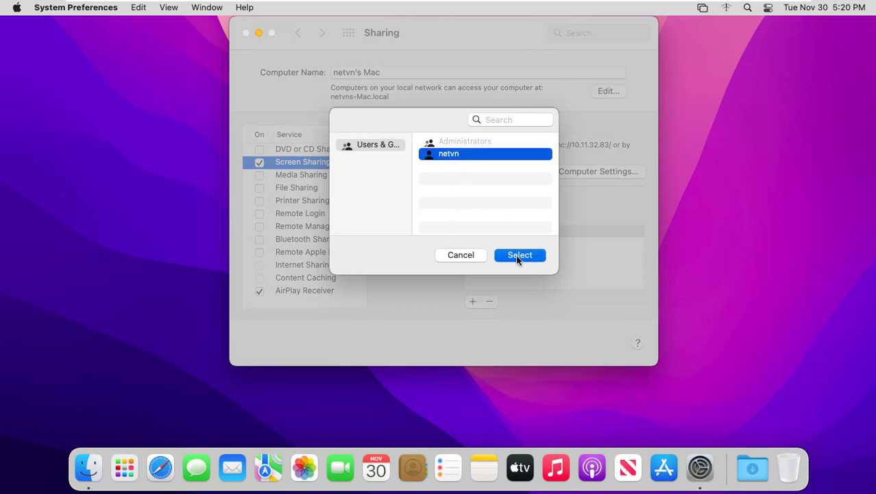
{"action": "left_click", "coordinate": [520, 255]}
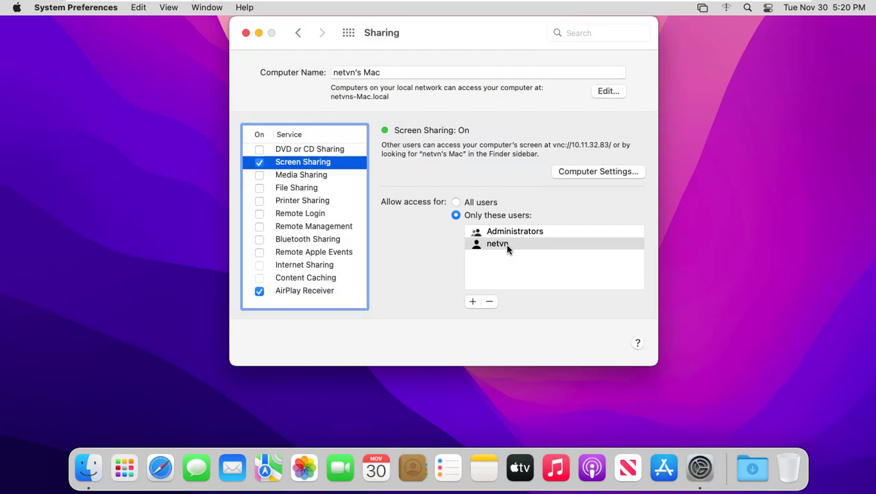
{"action": "left_click", "coordinate": [498, 244]}
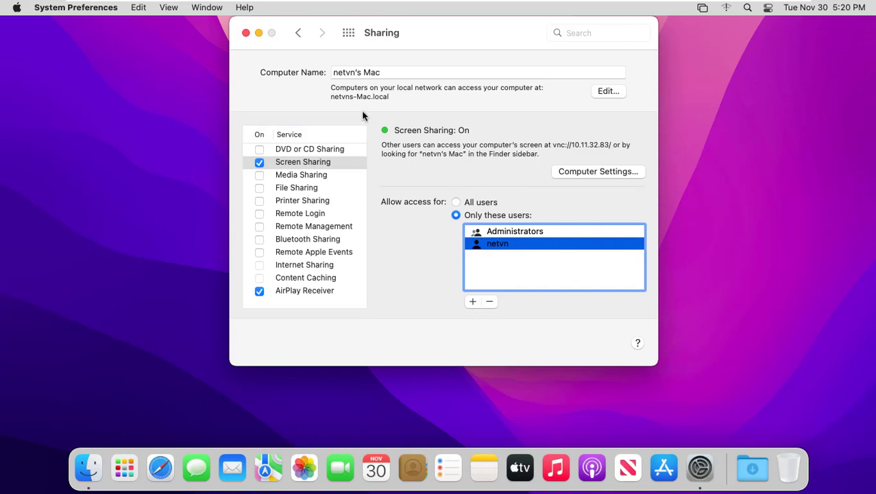
{"action": "left_click", "coordinate": [298, 32]}
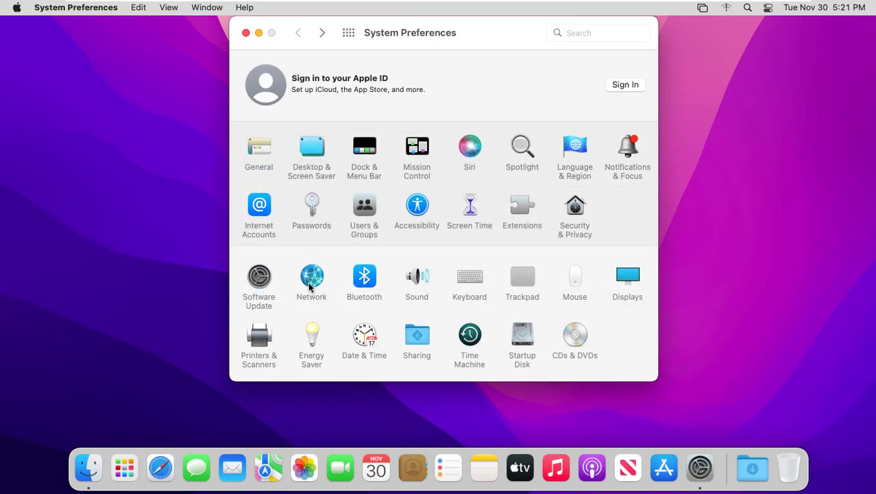
Set the Ethernet IPv4 address to 10.11.32.95 in the advanced Network settings
{"action": "left_click", "coordinate": [311, 281]}
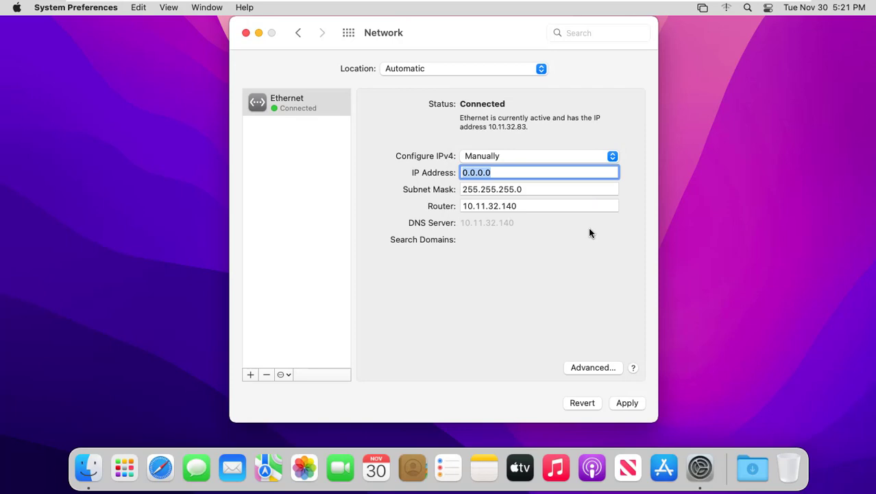
{"action": "left_click", "coordinate": [626, 403]}
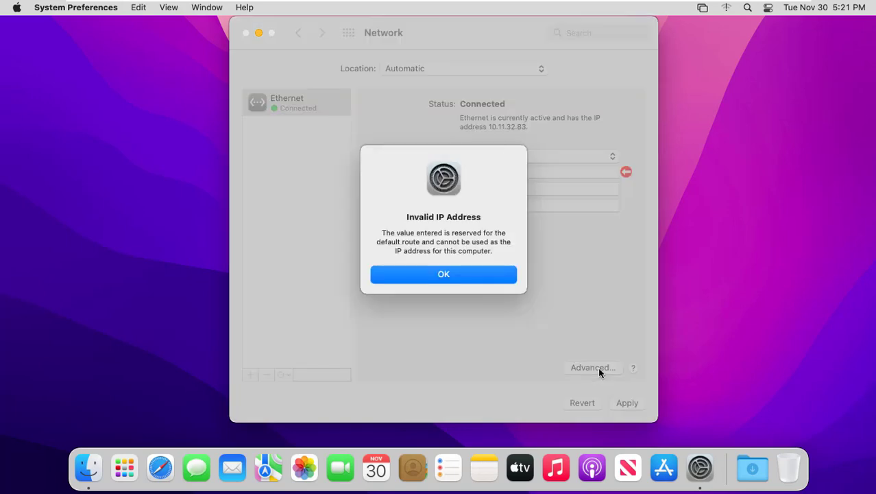
{"action": "left_click", "coordinate": [443, 273]}
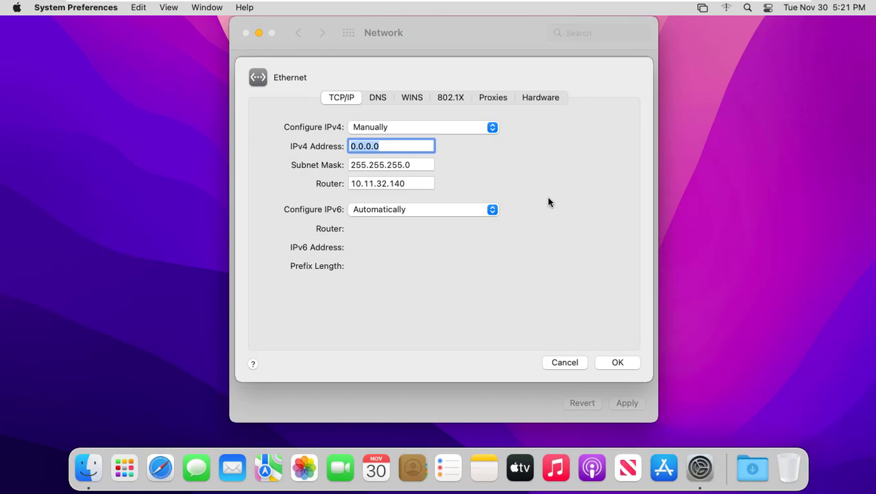
{"action": "mouse_move", "coordinate": [336, 149]}
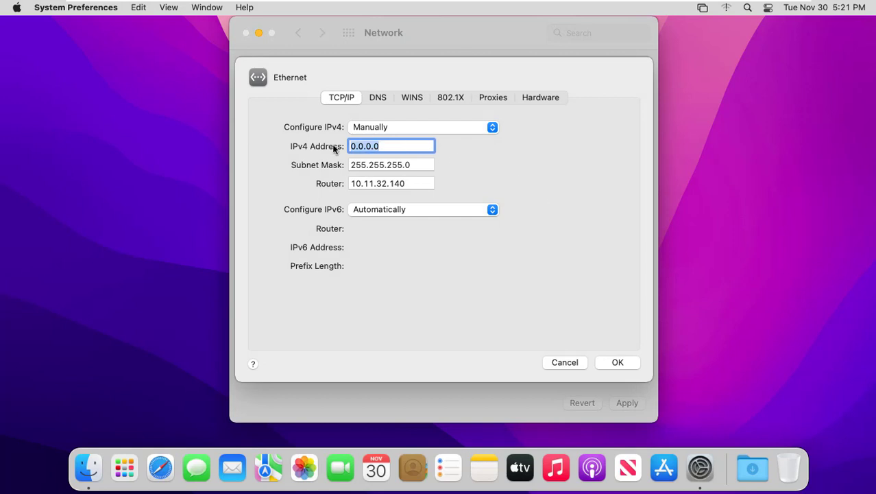
{"action": "mouse_move", "coordinate": [484, 149]}
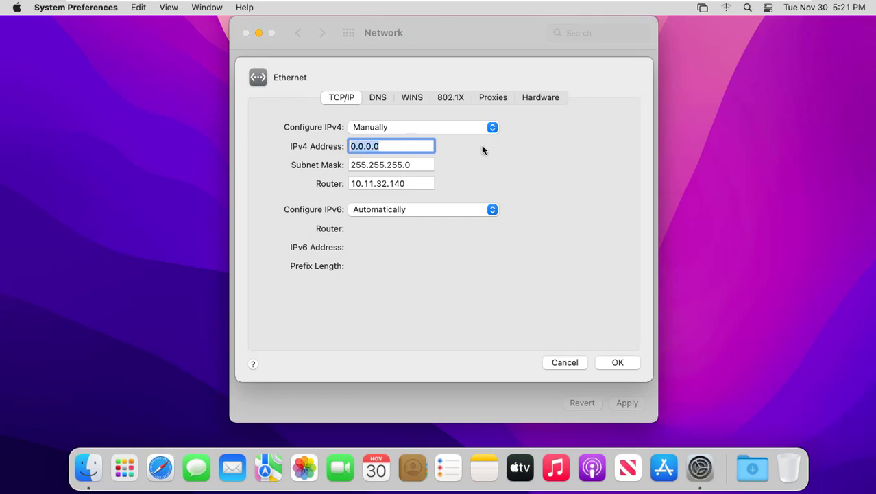
{"action": "type", "text": "10.11.32.9"}
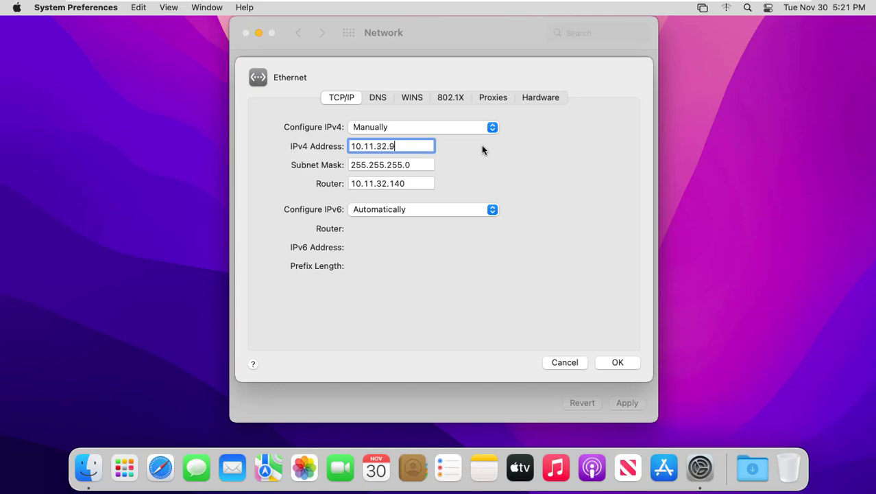
Add 8.8.8.8 as the DNS server and apply the Ethernet configuration
{"action": "left_click", "coordinate": [377, 96]}
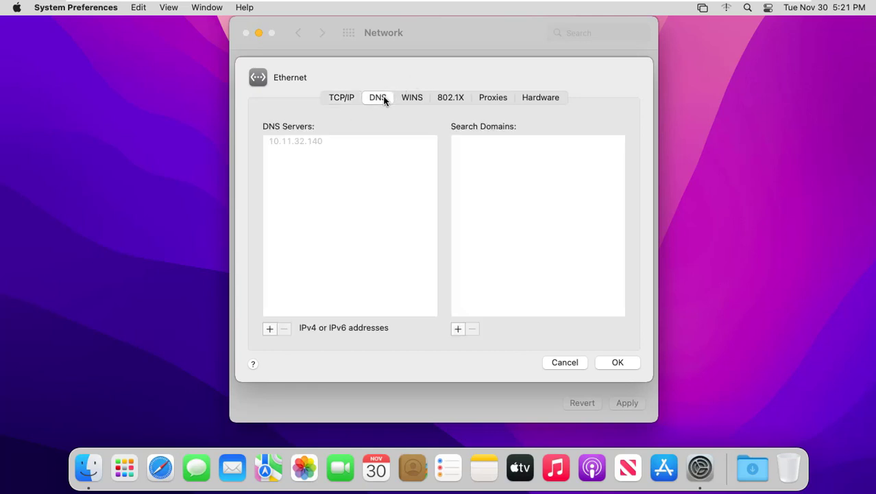
{"action": "left_click", "coordinate": [270, 329]}
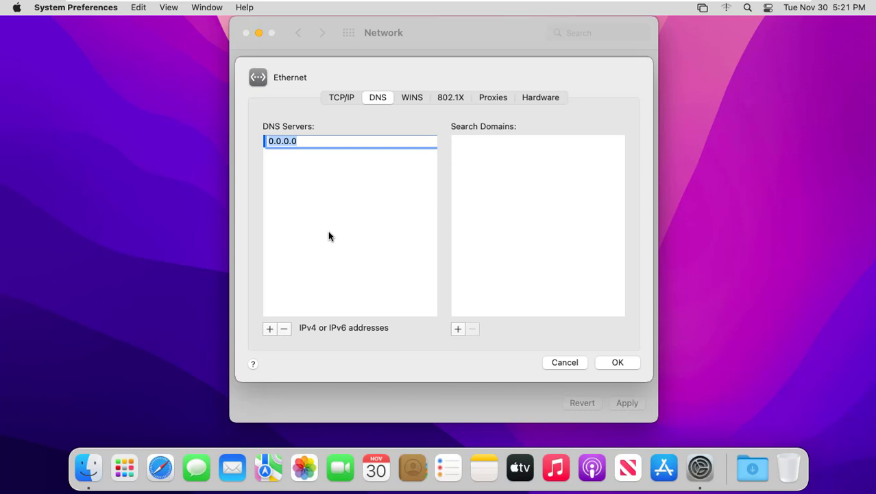
{"action": "type", "text": "8.8.8.8"}
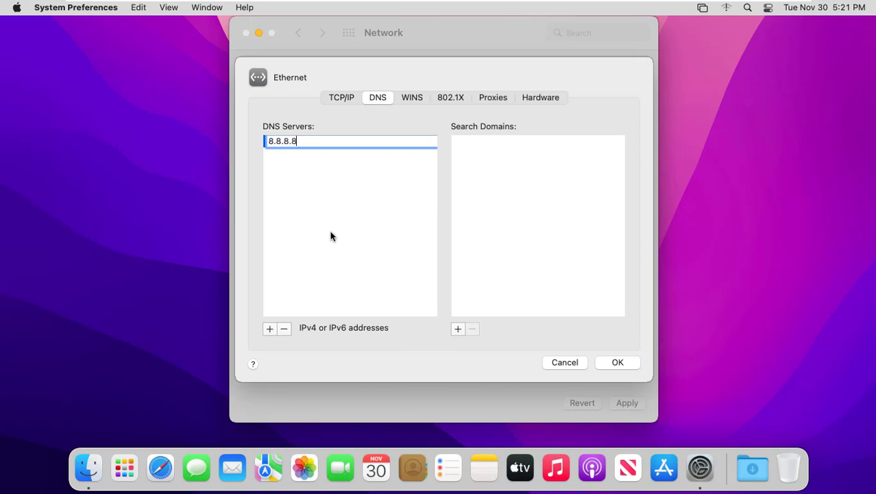
{"action": "left_click", "coordinate": [617, 362]}
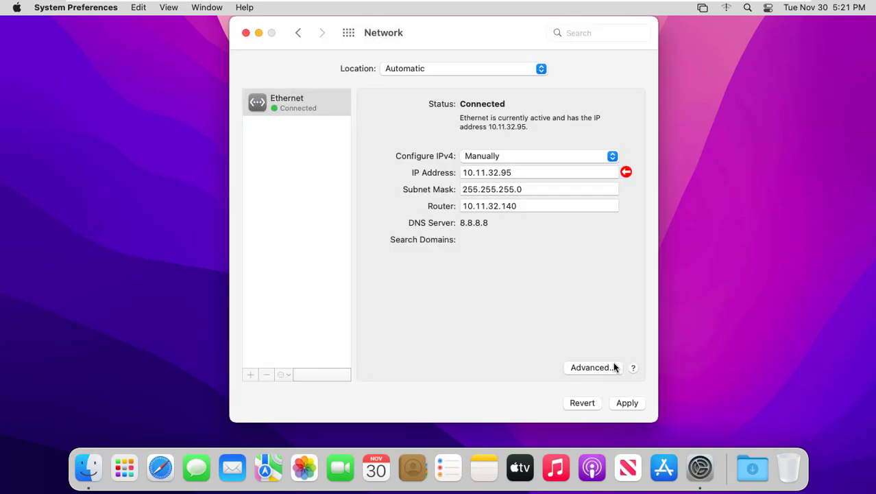
{"action": "left_click", "coordinate": [538, 172]}
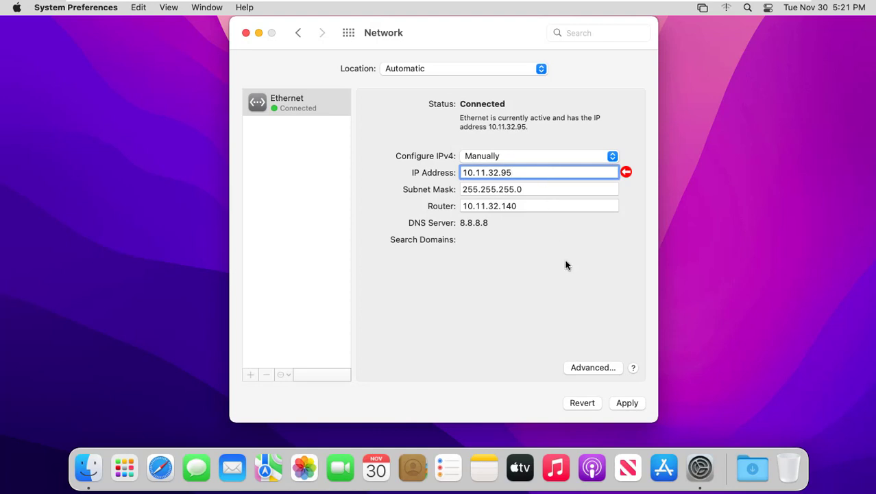
{"action": "left_click", "coordinate": [627, 402]}
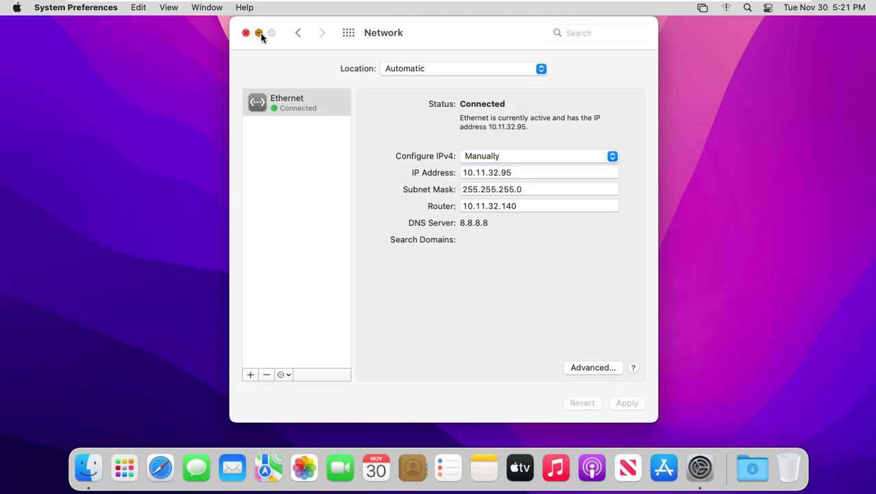
{"action": "left_click", "coordinate": [246, 32]}
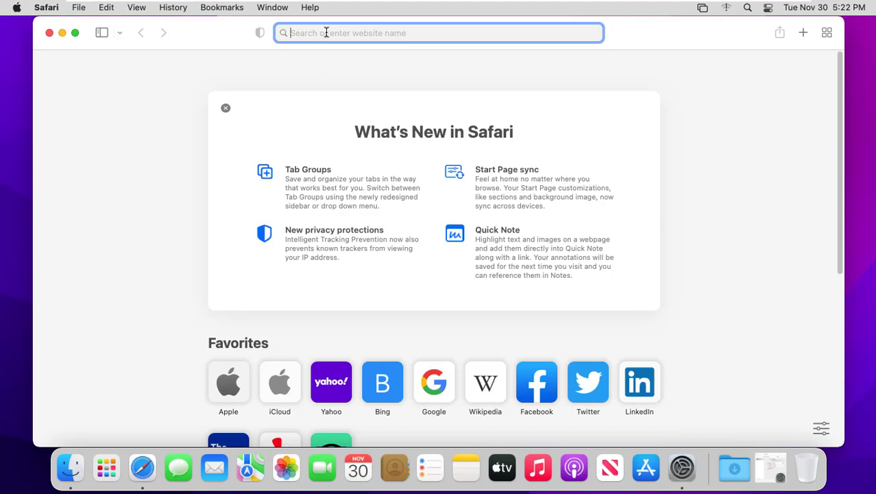
Start a new port redirection profile named 'mac' with public port 5900
{"action": "type", "text": "10.11.32.140"}
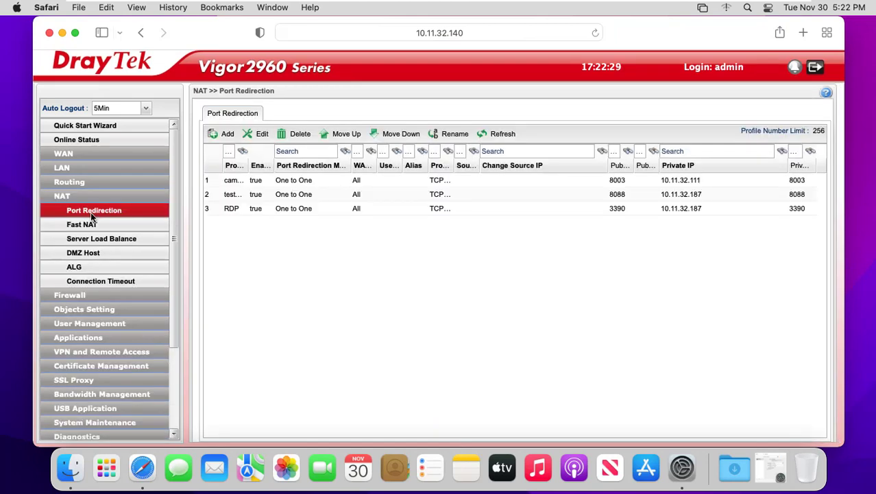
{"action": "left_click", "coordinate": [227, 133]}
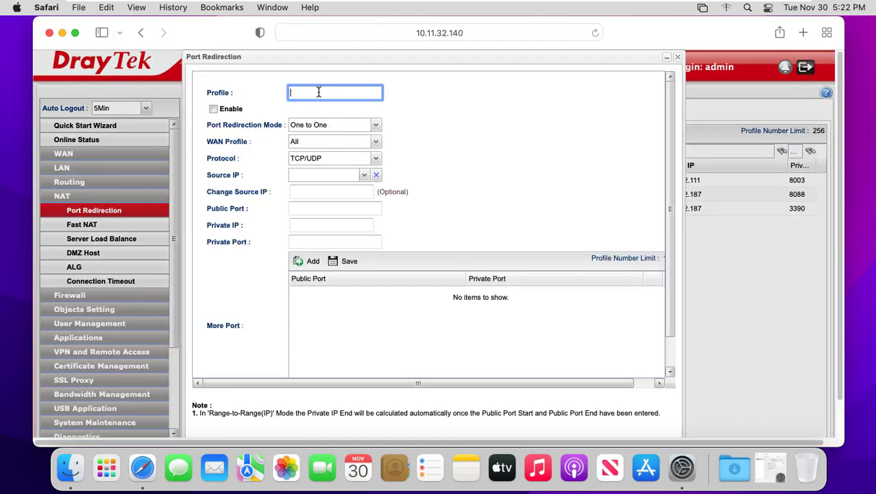
{"action": "type", "text": "mac"}
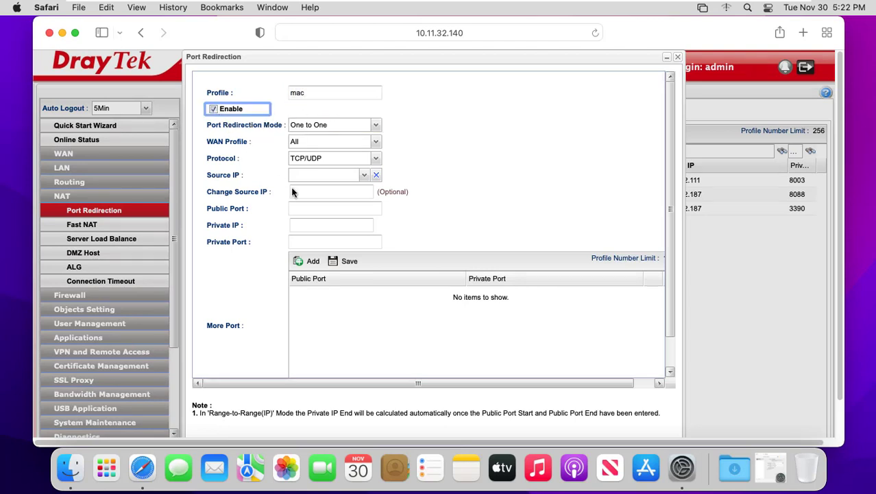
{"action": "type", "text": "5900"}
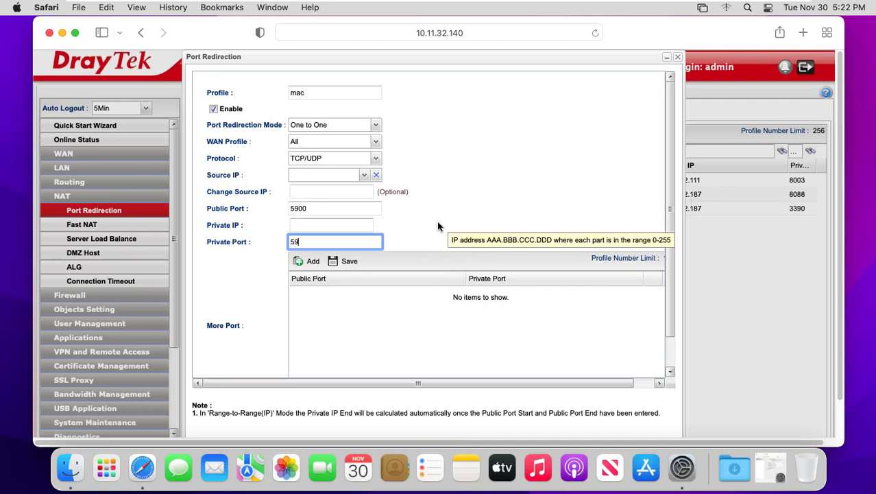
Paste 10.11.32.95 as the rule's private IP and save the 'mac' rule
{"action": "left_click", "coordinate": [332, 225]}
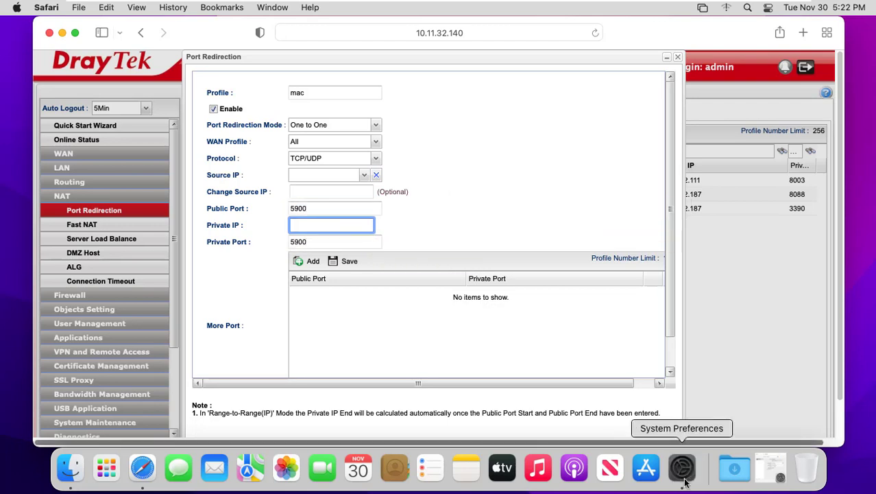
{"action": "left_click", "coordinate": [682, 468]}
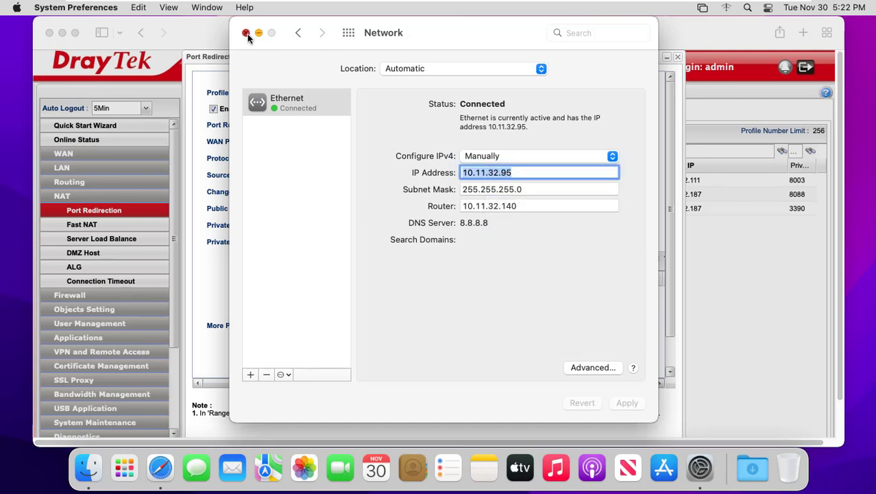
{"action": "right_click", "coordinate": [332, 225]}
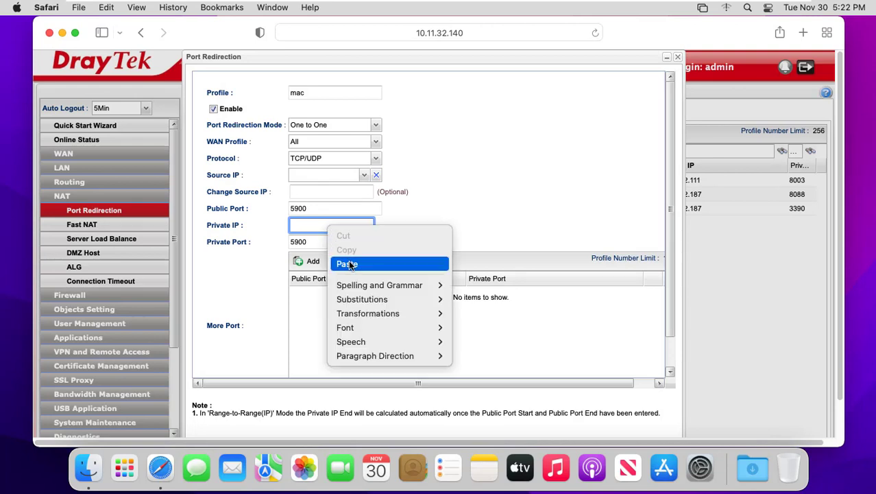
{"action": "left_click", "coordinate": [347, 264]}
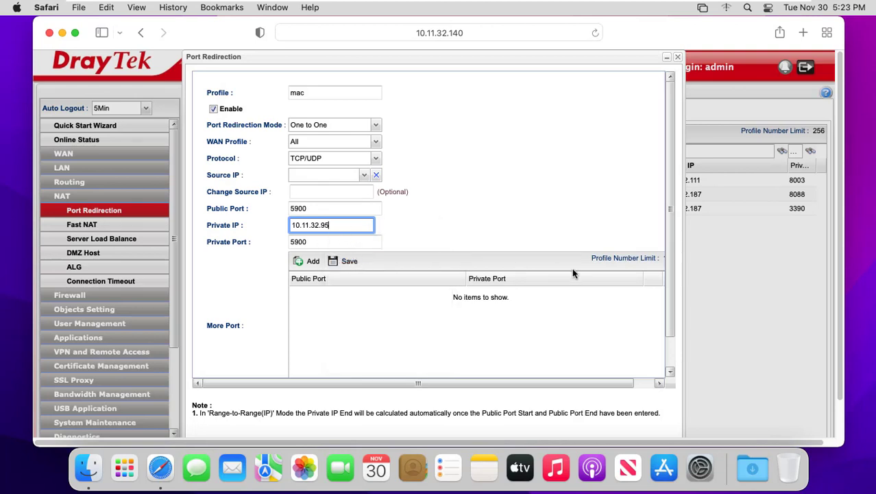
{"action": "scroll", "scroll_direction": "down", "scroll_amount": 3}
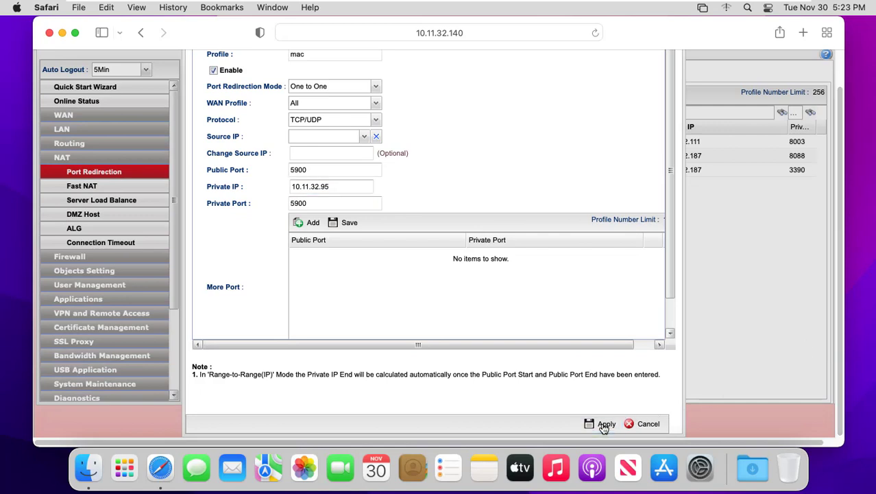
{"action": "left_click", "coordinate": [606, 423]}
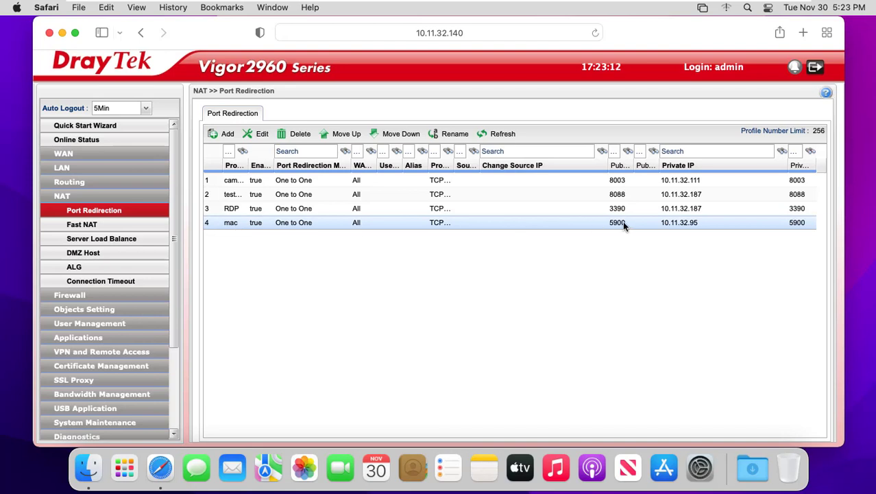
{"action": "mouse_move", "coordinate": [693, 228]}
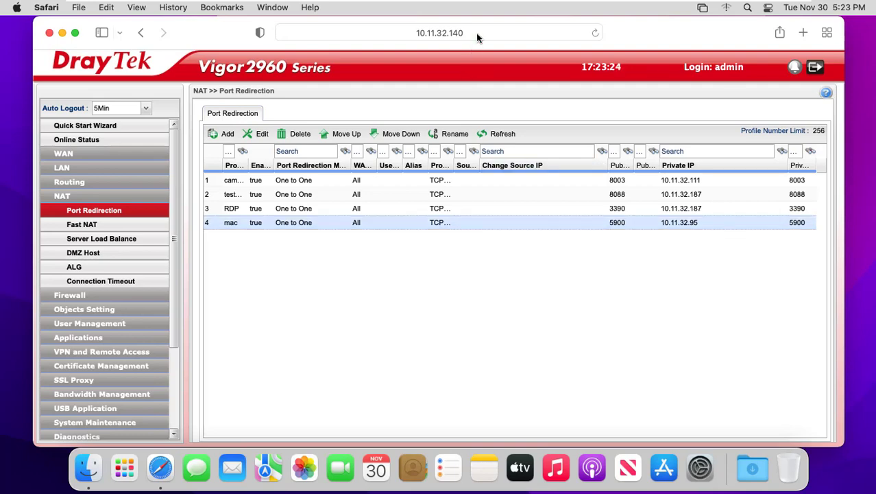
Log into Dynu as toungcuu and view the DDNS list with netvn.freeddns.org
{"action": "type", "text": "dynu.com"}
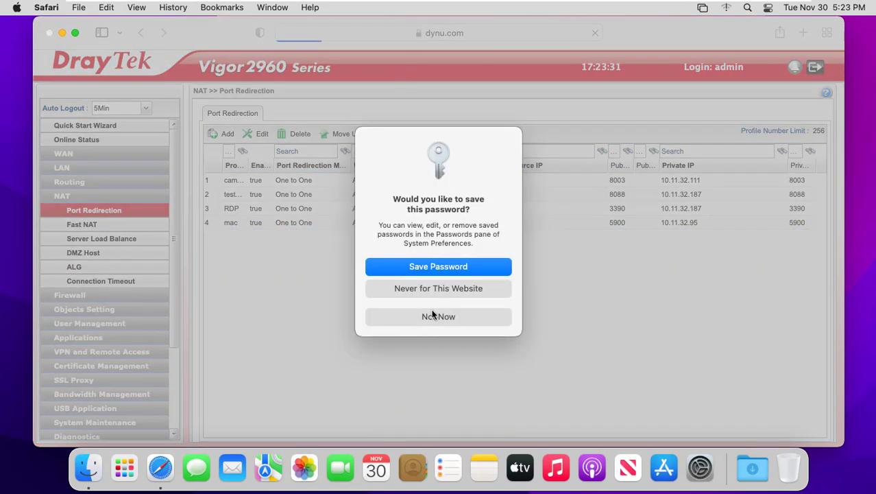
{"action": "left_click", "coordinate": [438, 316]}
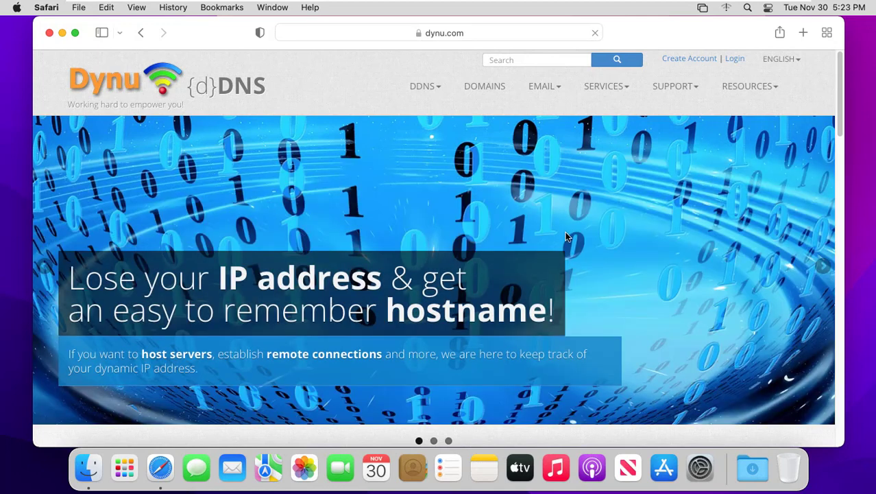
{"action": "left_click", "coordinate": [735, 58]}
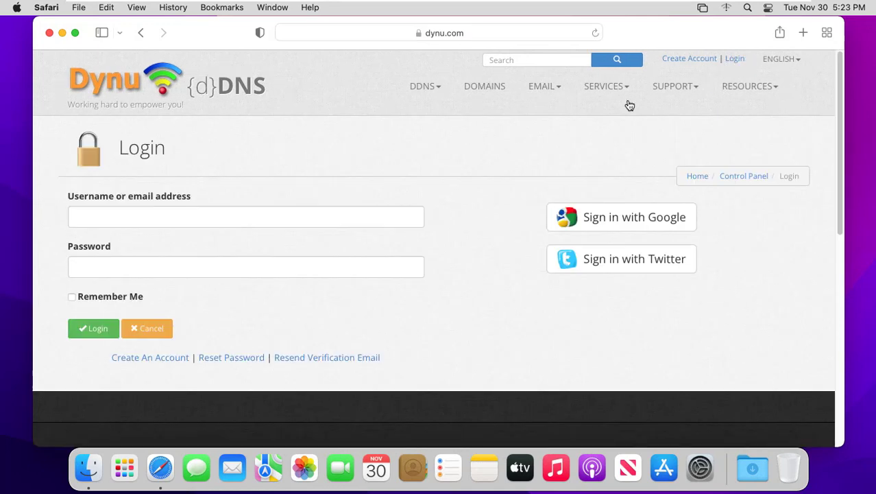
{"action": "type", "text": "toungcuu"}
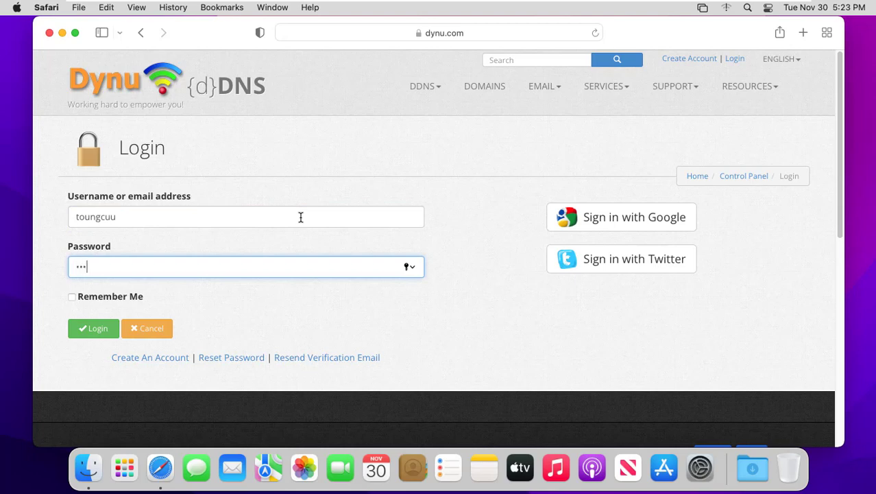
{"action": "type", "text": "password"}
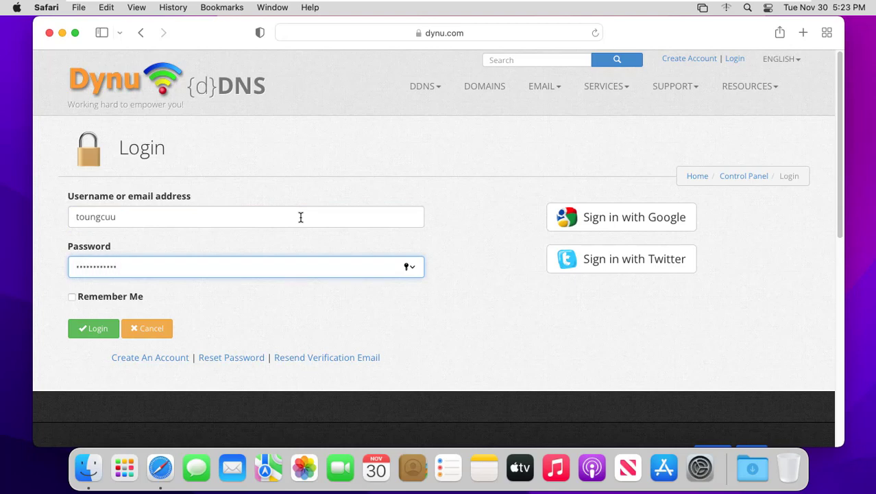
{"action": "left_click", "coordinate": [93, 328]}
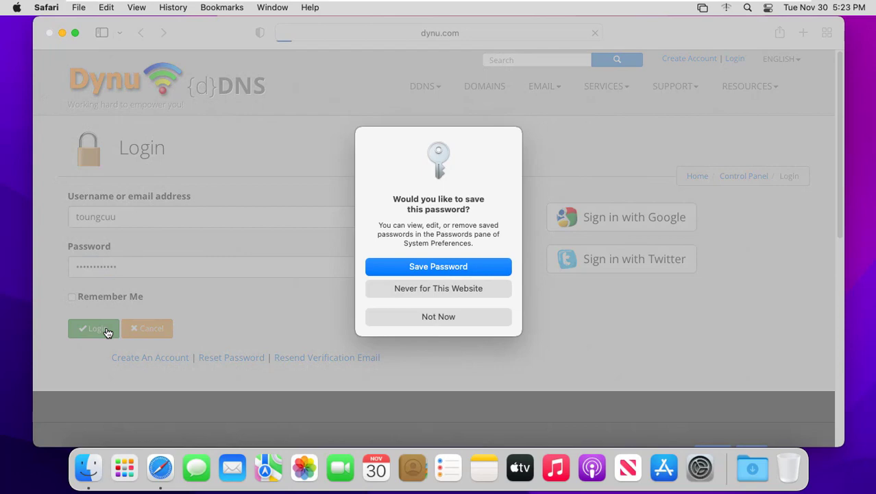
{"action": "left_click", "coordinate": [439, 316]}
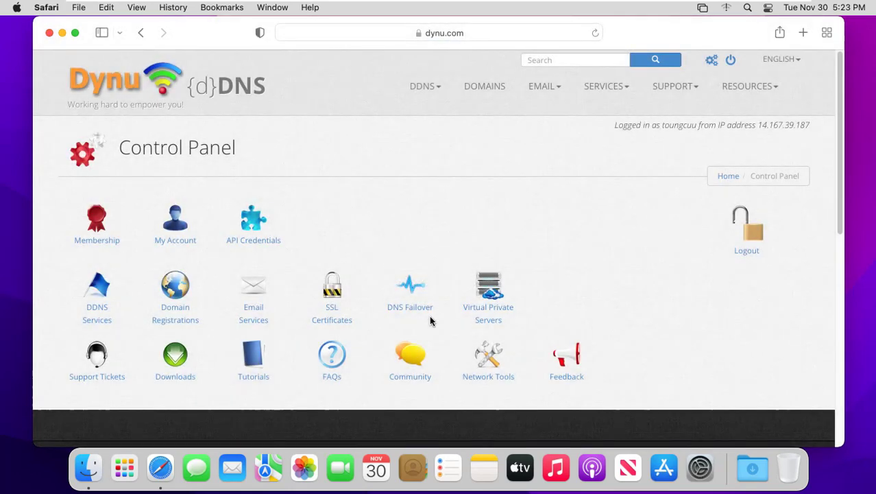
{"action": "mouse_move", "coordinate": [97, 314]}
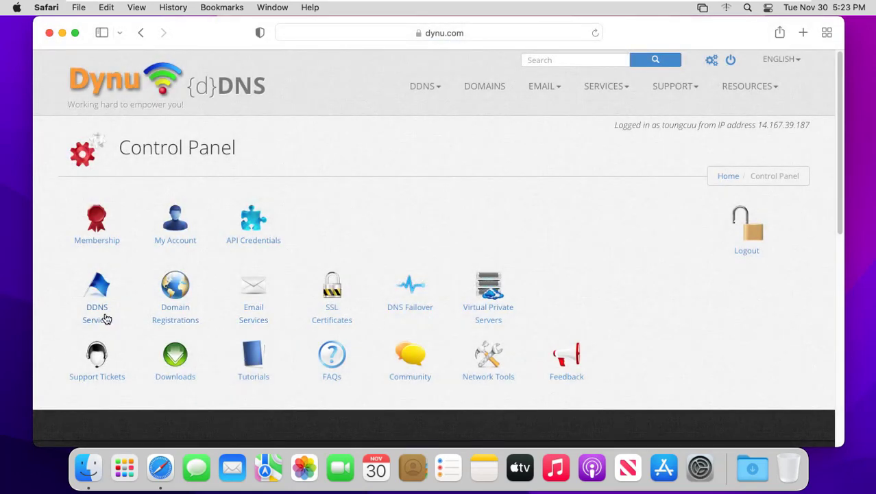
{"action": "left_click", "coordinate": [97, 288]}
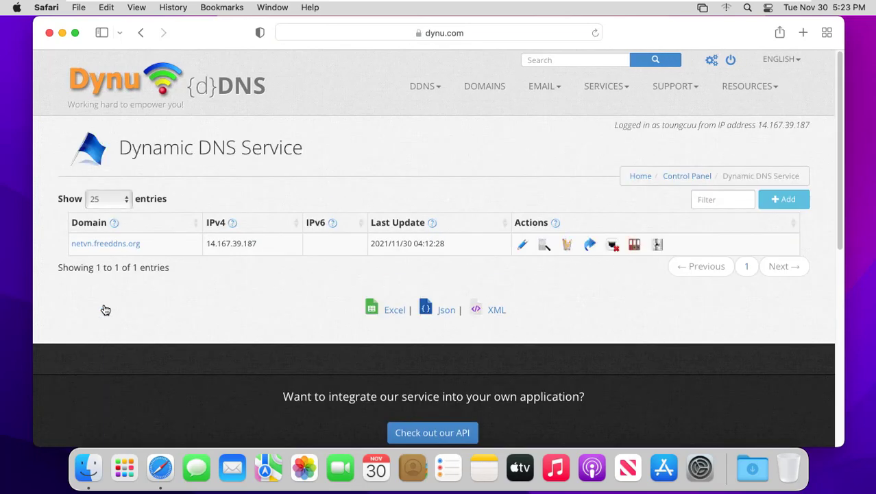
{"action": "mouse_move", "coordinate": [77, 254]}
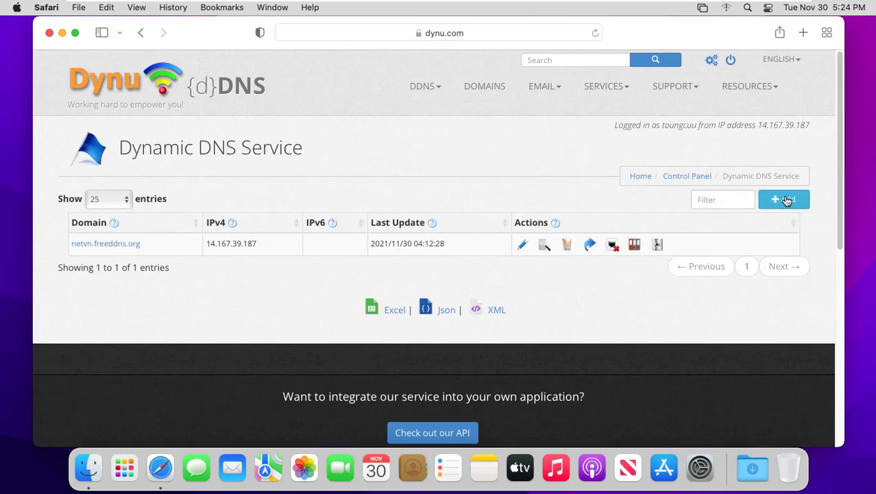
{"action": "mouse_move", "coordinate": [784, 199]}
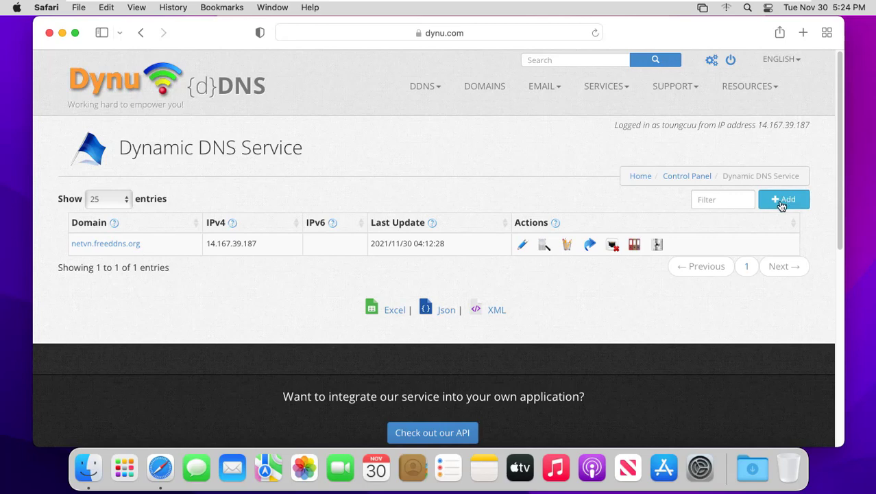
Download the Dynu IP Update Client for Mac OS X, allowing downloads from dynu.com
{"action": "left_click", "coordinate": [423, 85]}
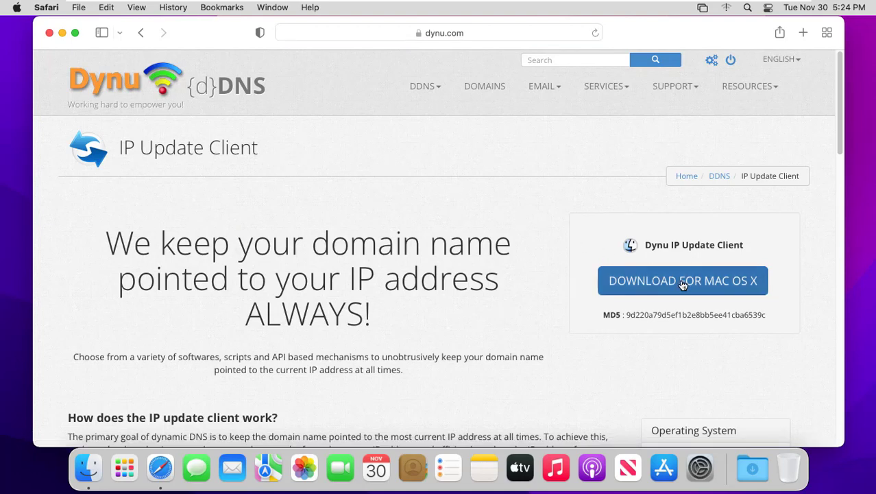
{"action": "left_click", "coordinate": [682, 280]}
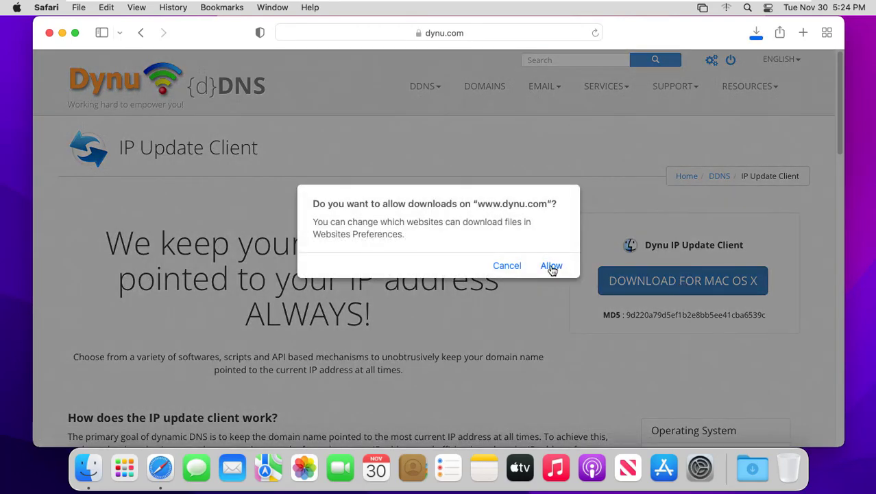
{"action": "left_click", "coordinate": [551, 266]}
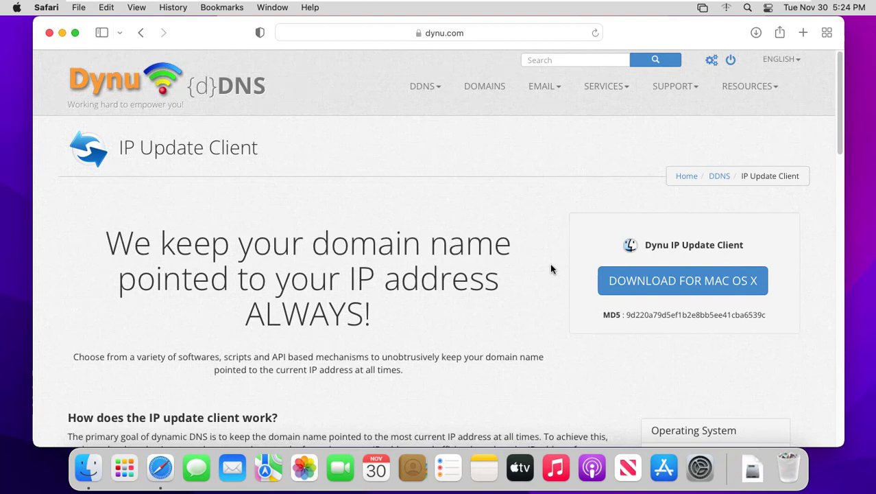
{"action": "mouse_move", "coordinate": [211, 104]}
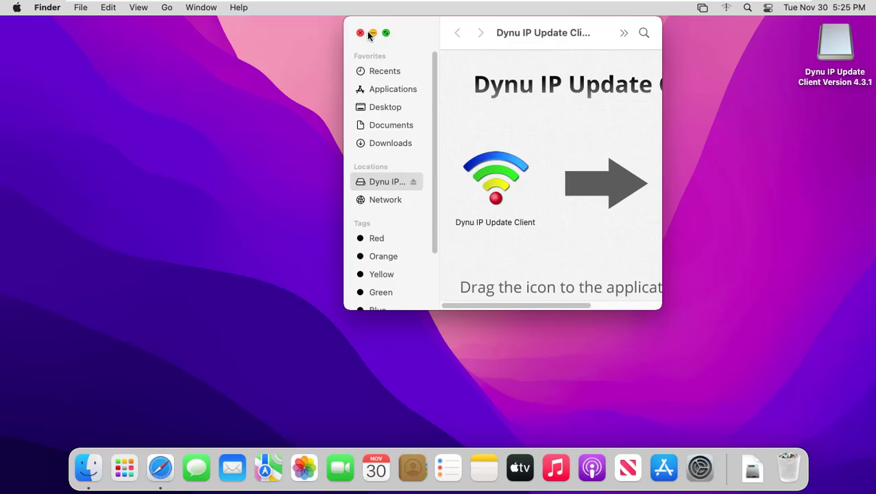
{"action": "left_click", "coordinate": [386, 33]}
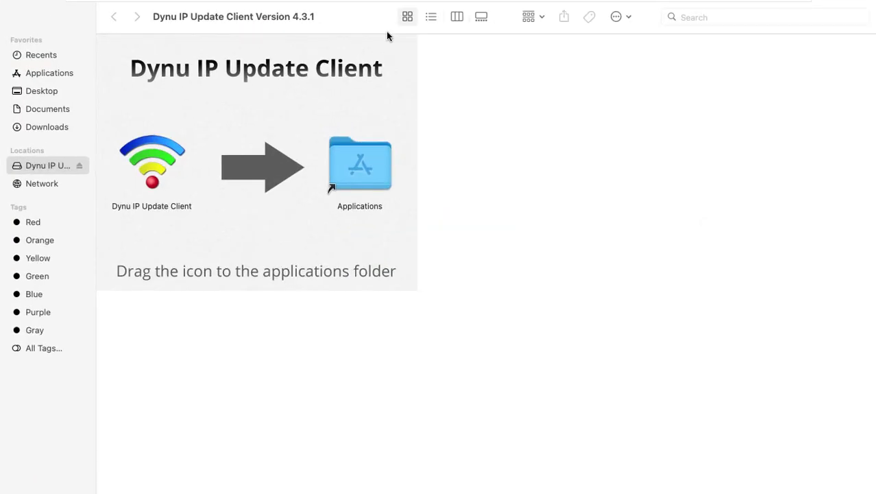
{"action": "mouse_move", "coordinate": [155, 177]}
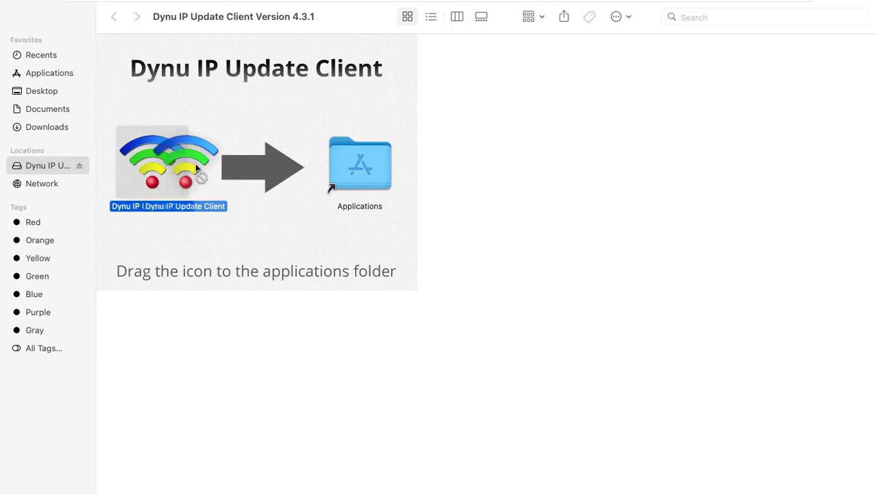
Copy Dynu IP Update Client into Applications, launch it, and cancel the unverified-developer warning
{"action": "left_click_drag", "start_coordinate": [168, 164], "coordinate": [360, 165]}
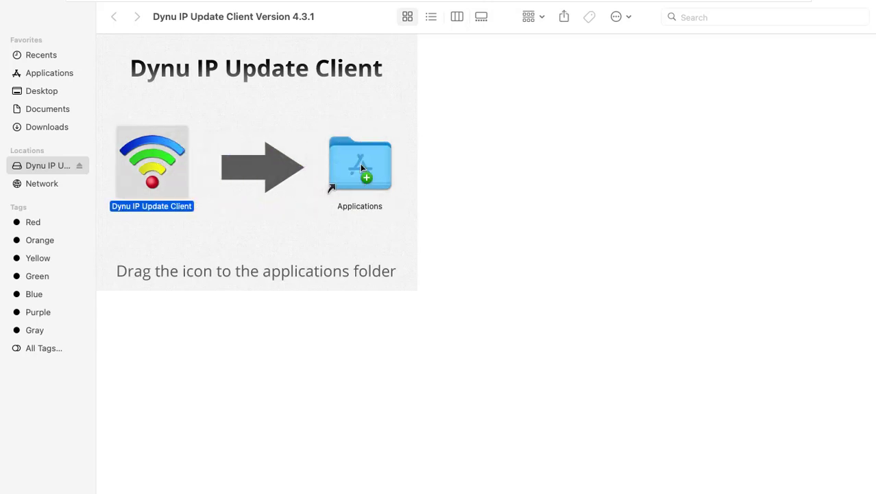
{"action": "left_click", "coordinate": [360, 165]}
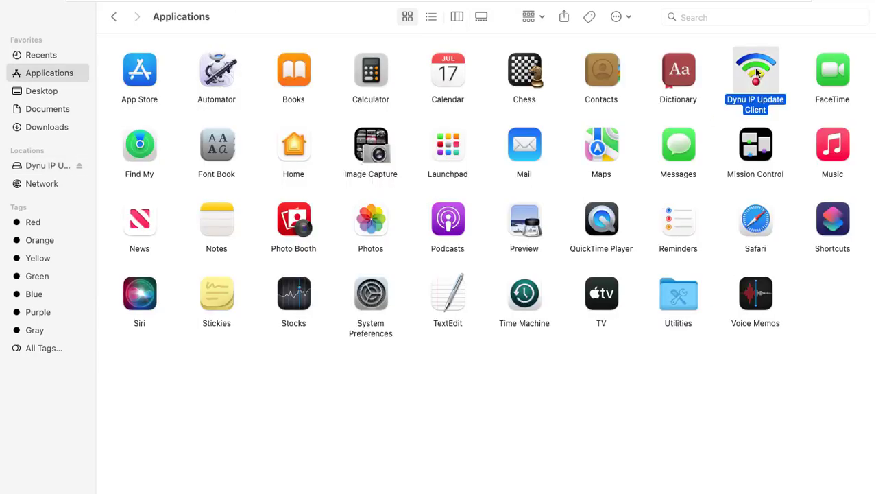
{"action": "double_click", "coordinate": [755, 68]}
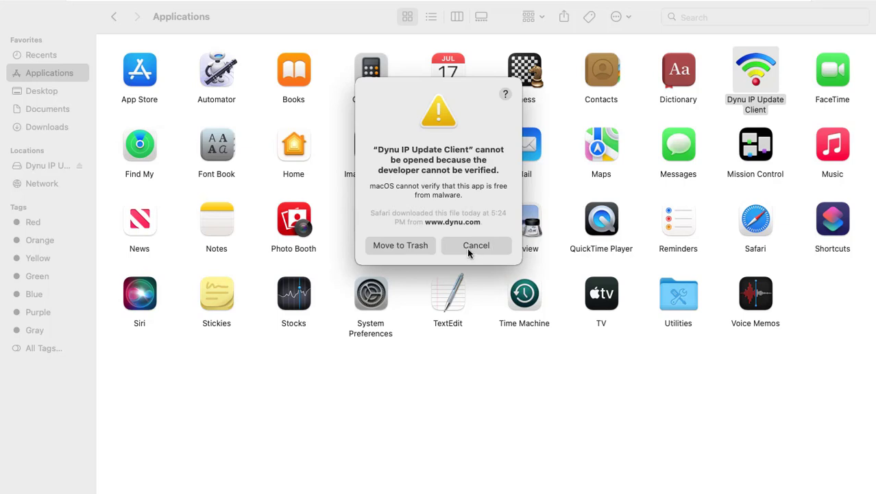
{"action": "left_click", "coordinate": [476, 245]}
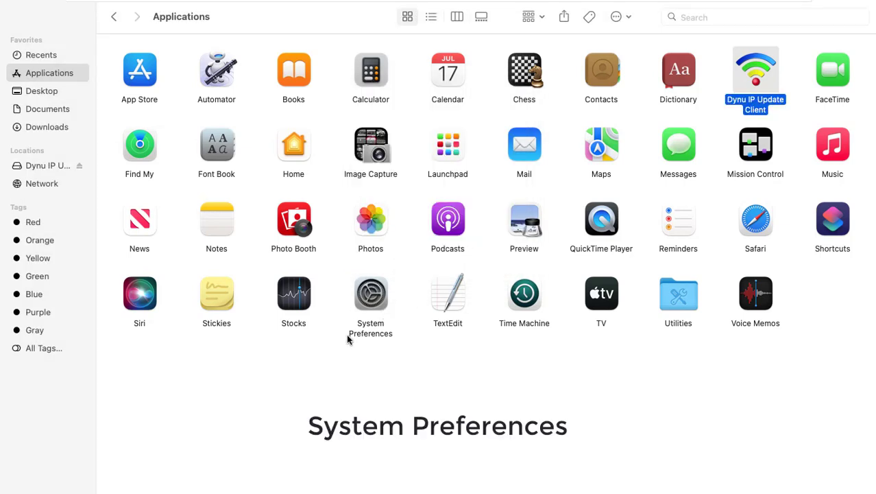
Unlock Security & Privacy with the admin password and Open Anyway the Dynu client
{"action": "double_click", "coordinate": [370, 293]}
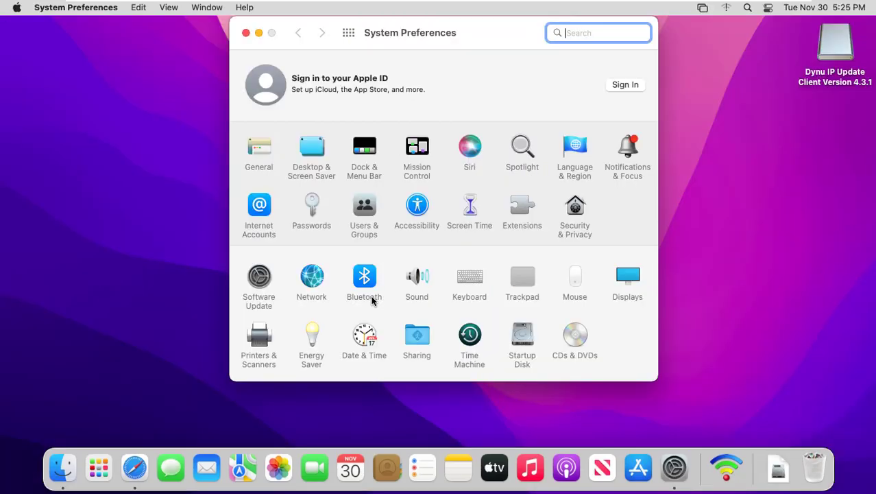
{"action": "left_click", "coordinate": [575, 209]}
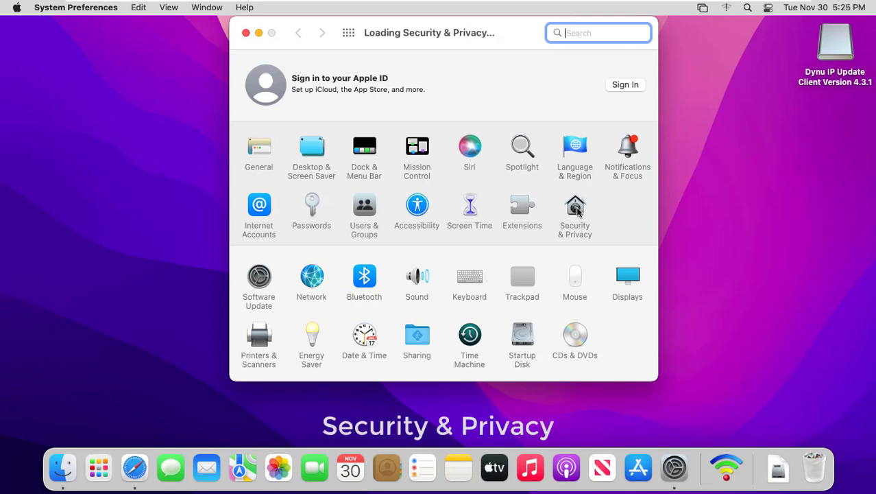
{"action": "left_click", "coordinate": [575, 209]}
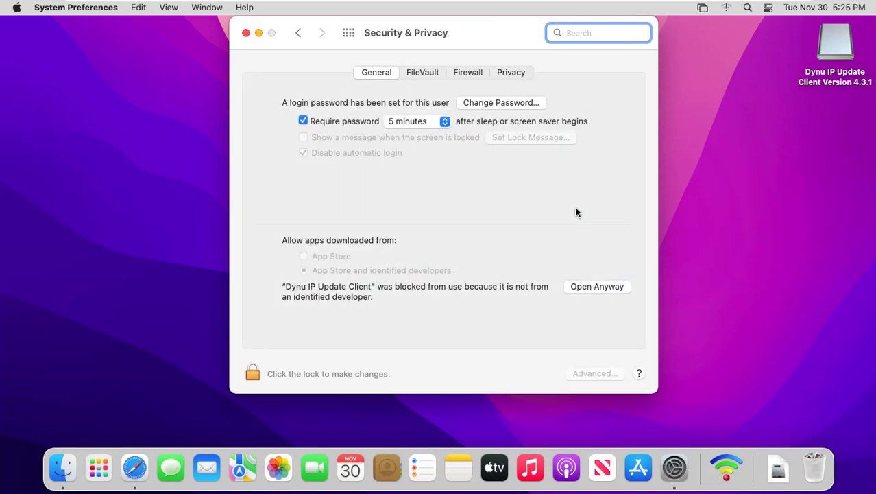
{"action": "left_click", "coordinate": [253, 373]}
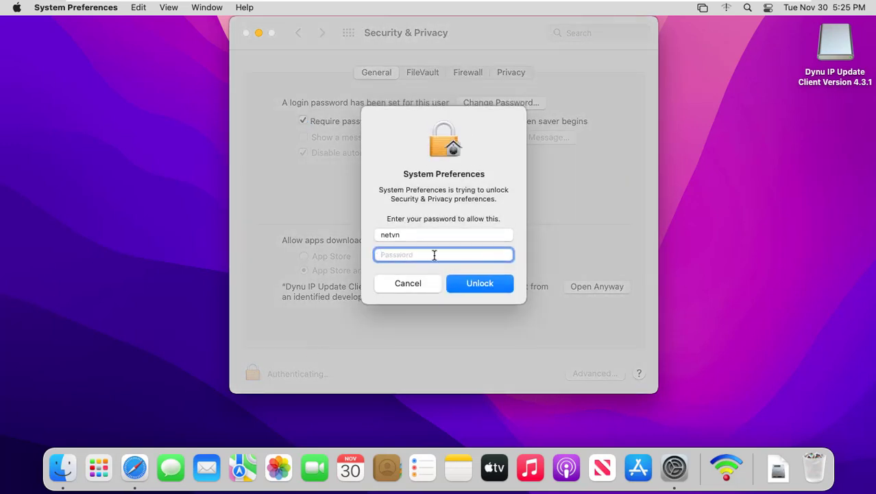
{"action": "type", "text": "••••"}
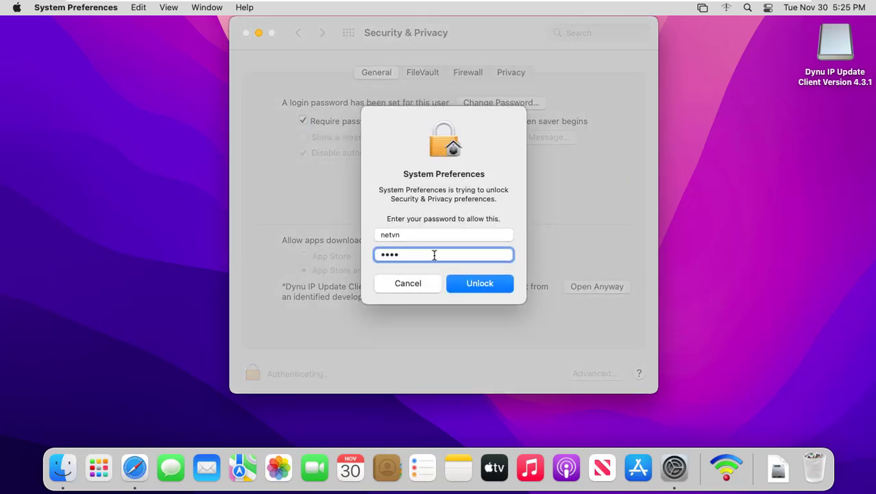
{"action": "left_click", "coordinate": [479, 284]}
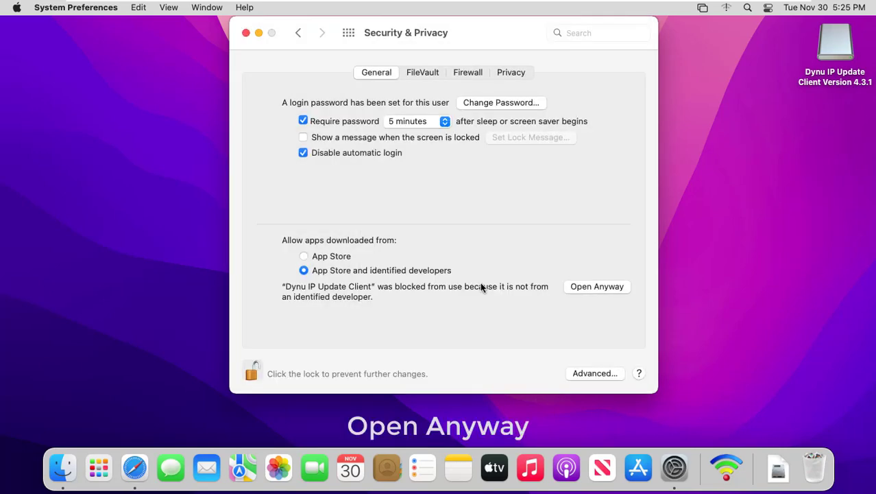
{"action": "left_click", "coordinate": [596, 286]}
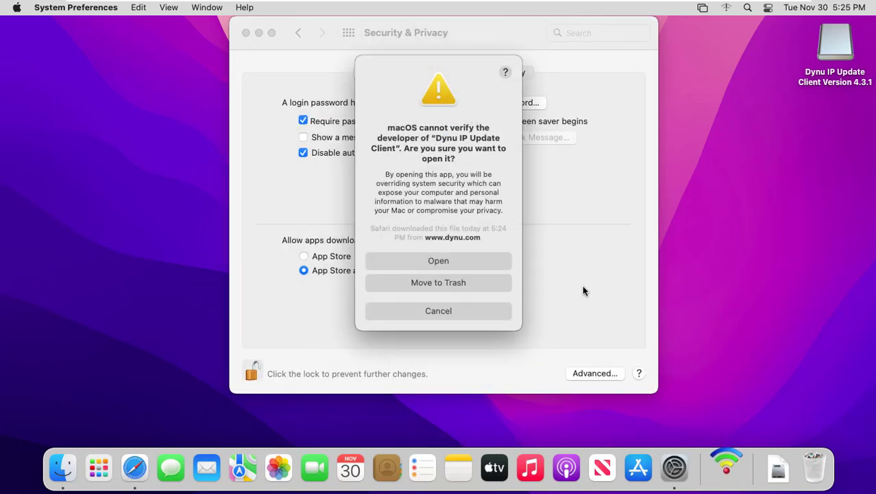
{"action": "left_click", "coordinate": [438, 261]}
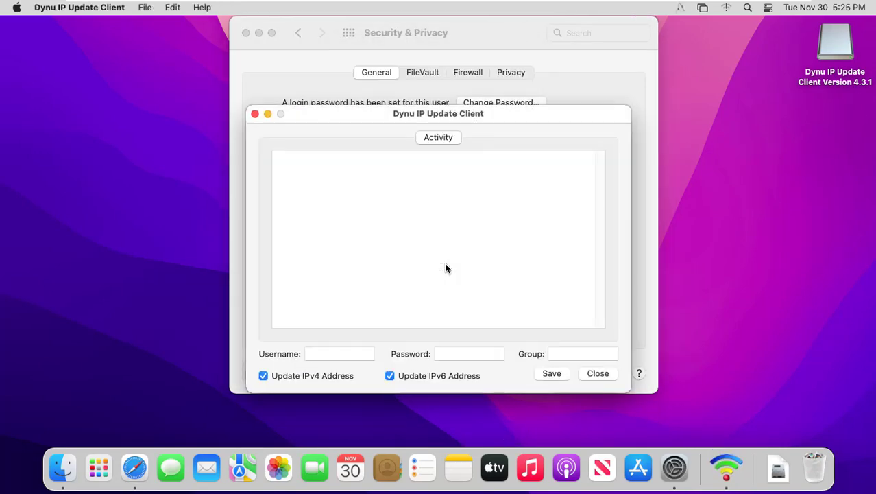
Save the toungcuu account credentials so the IP updates, then close the Dynu client
{"action": "left_click", "coordinate": [339, 353]}
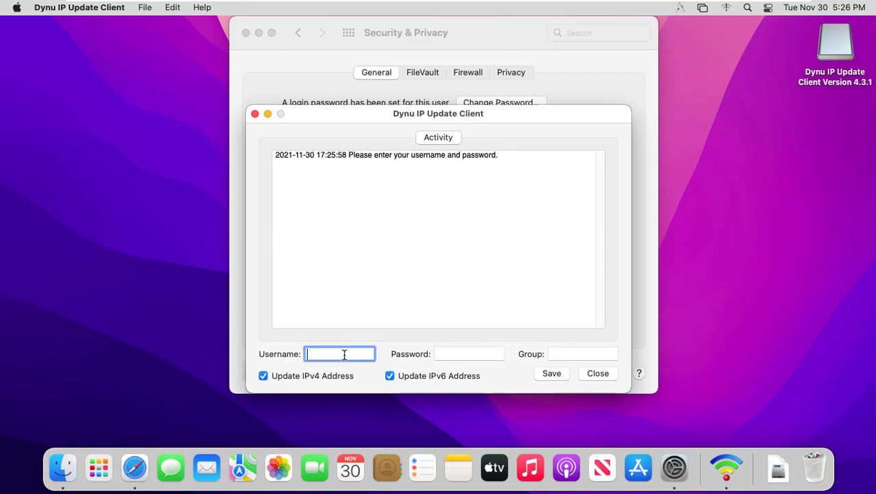
{"action": "type", "text": "toungcuu"}
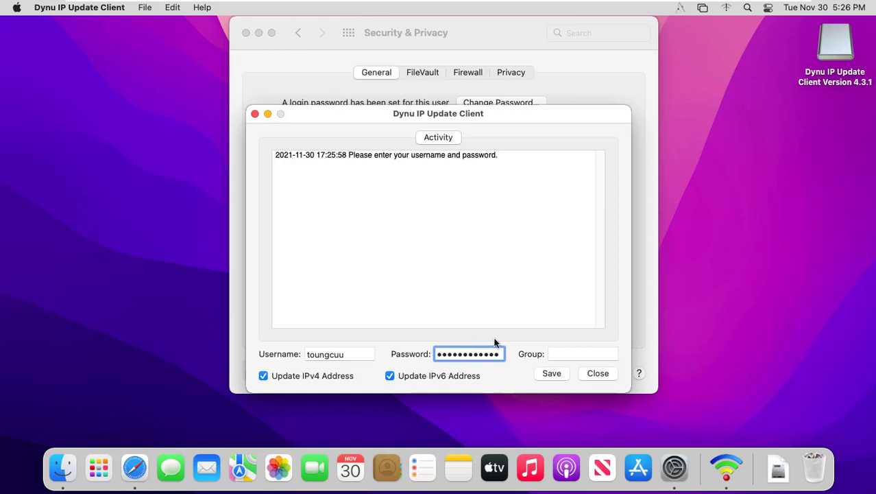
{"action": "left_click", "coordinate": [552, 373]}
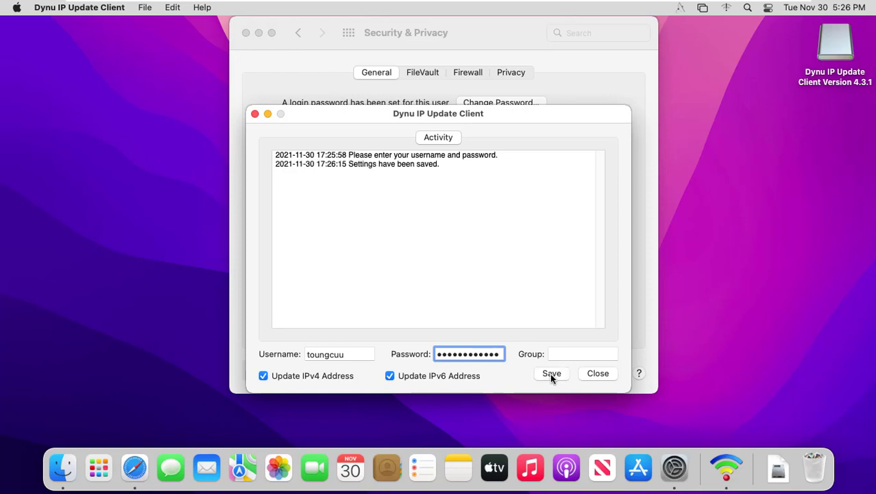
{"action": "left_click", "coordinate": [551, 373]}
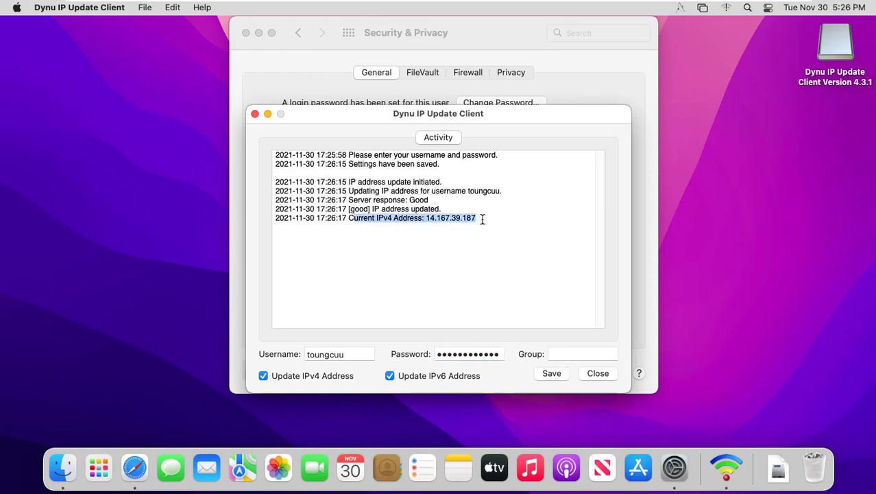
{"action": "left_click", "coordinate": [598, 373]}
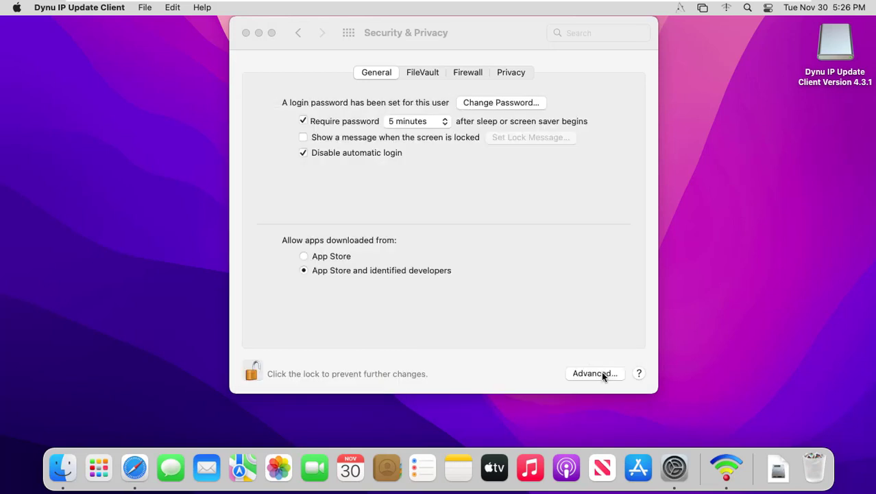
{"action": "left_click", "coordinate": [246, 32]}
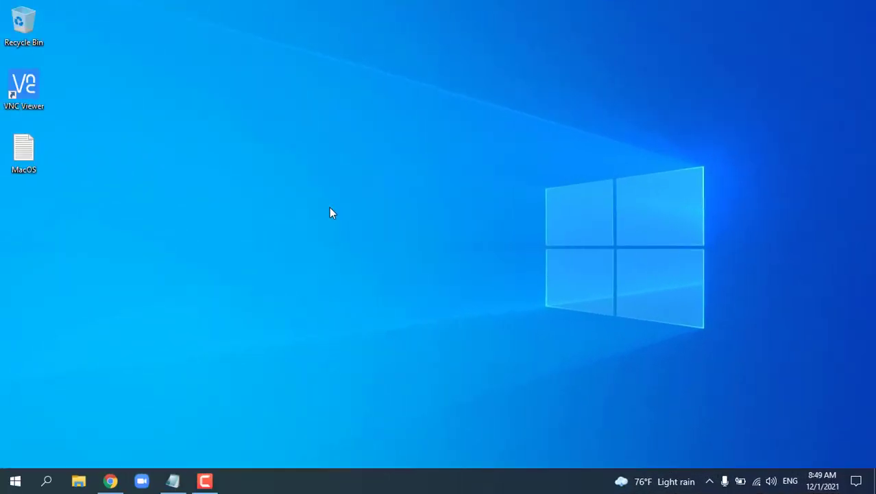
Download the Windows version of VNC Viewer from RealVNC's download page
{"action": "left_click", "coordinate": [110, 480]}
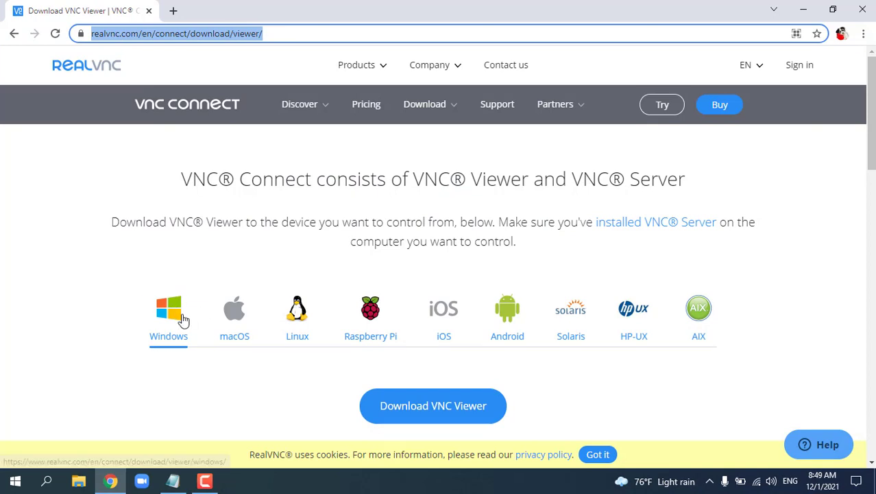
{"action": "left_click", "coordinate": [433, 405]}
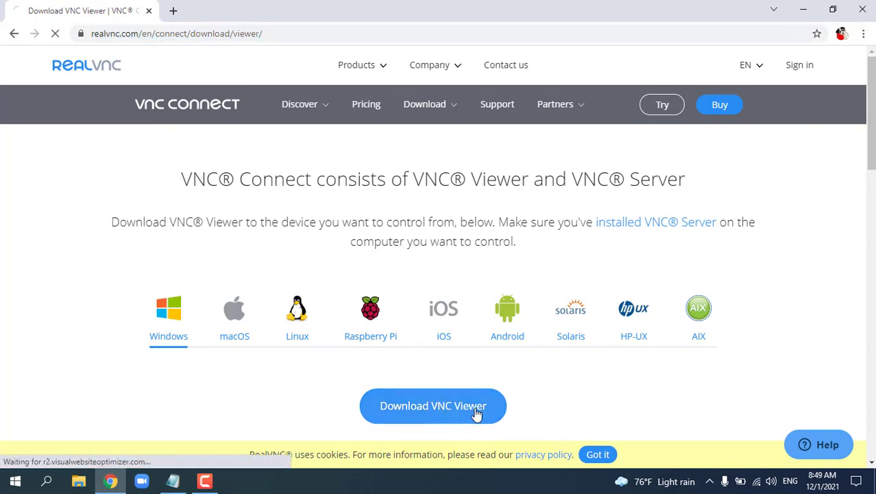
{"action": "left_click", "coordinate": [433, 405]}
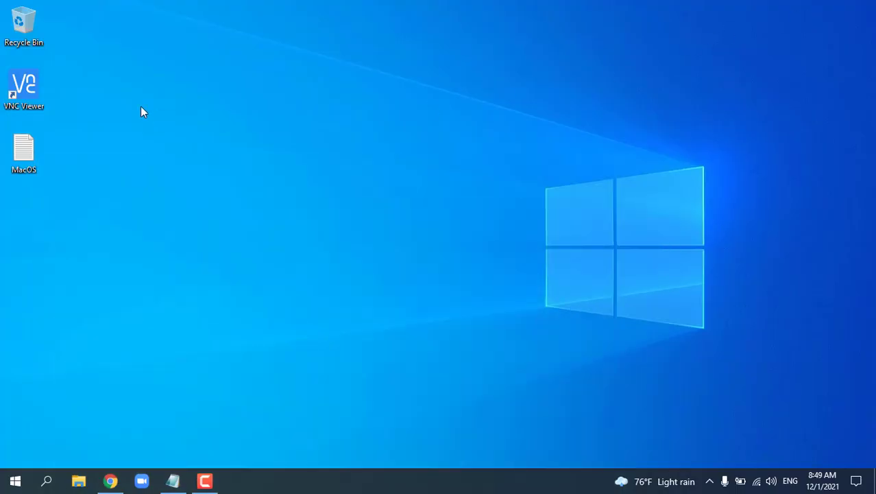
Launch VNC Viewer and enter netvn.freeddns.org from the MacOS notes as the address
{"action": "double_click", "coordinate": [24, 86]}
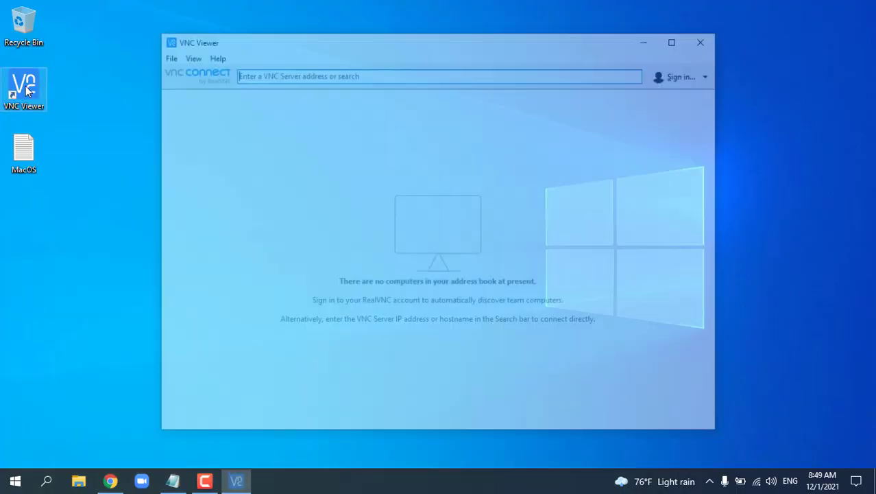
{"action": "double_click", "coordinate": [23, 150]}
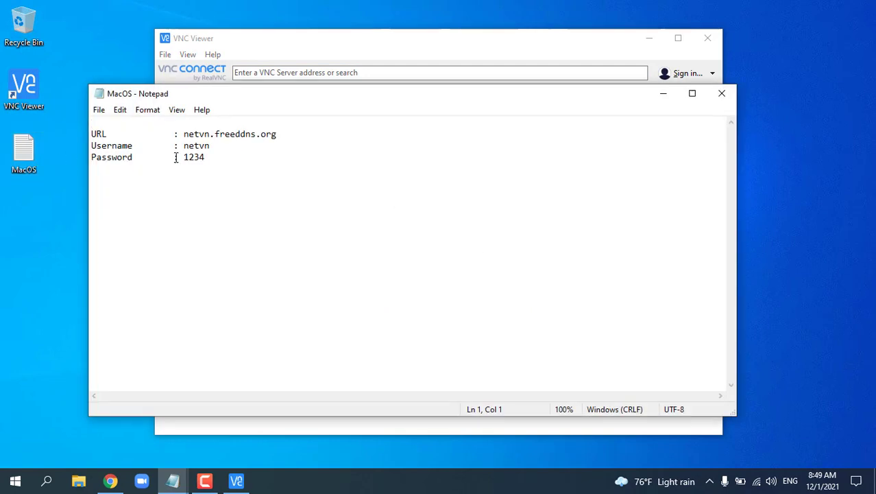
{"action": "key", "text": "ctrl+a"}
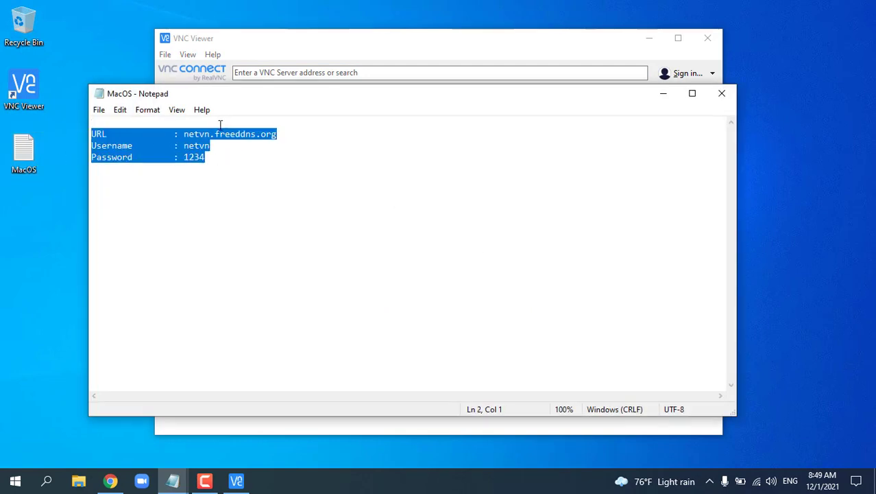
{"action": "right_click", "coordinate": [229, 133]}
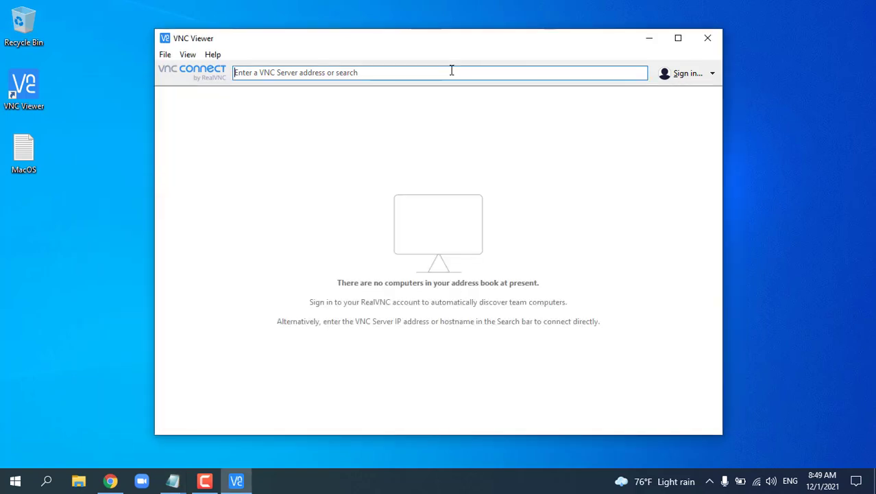
{"action": "type", "text": "netvn.freeddns.org"}
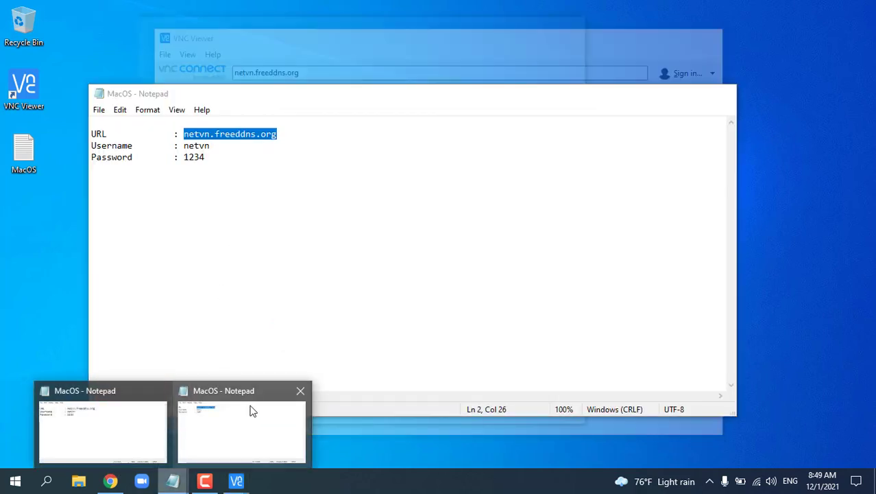
Sign in with username netvn and its password to connect to the Mac
{"action": "left_click", "coordinate": [102, 425]}
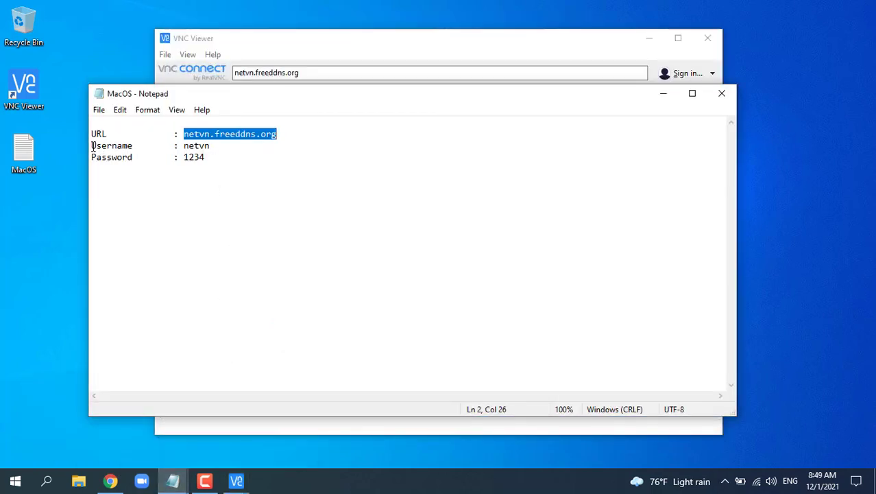
{"action": "left_click_drag", "start_coordinate": [183, 145], "coordinate": [204, 157]}
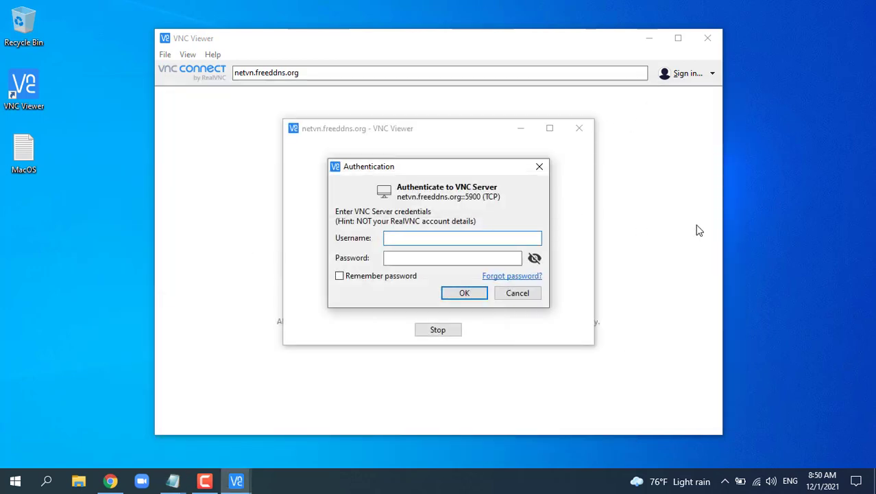
{"action": "type", "text": "netvn"}
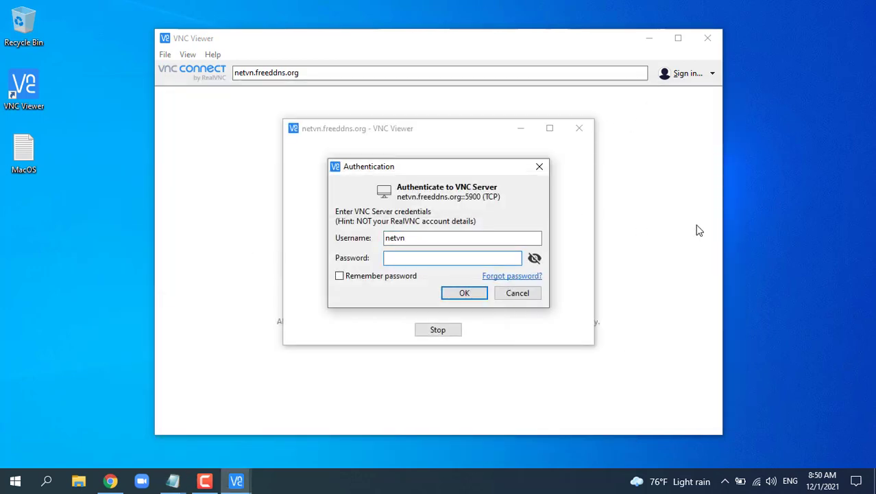
{"action": "type", "text": "••••"}
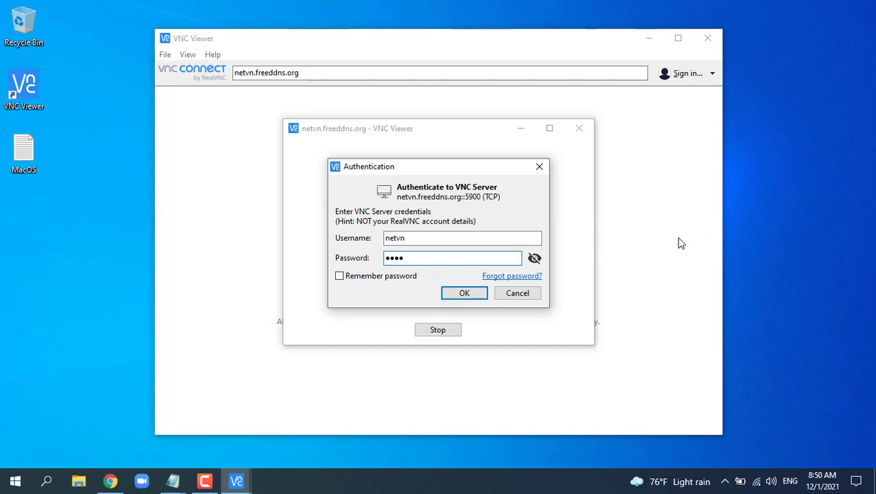
{"action": "left_click", "coordinate": [464, 293]}
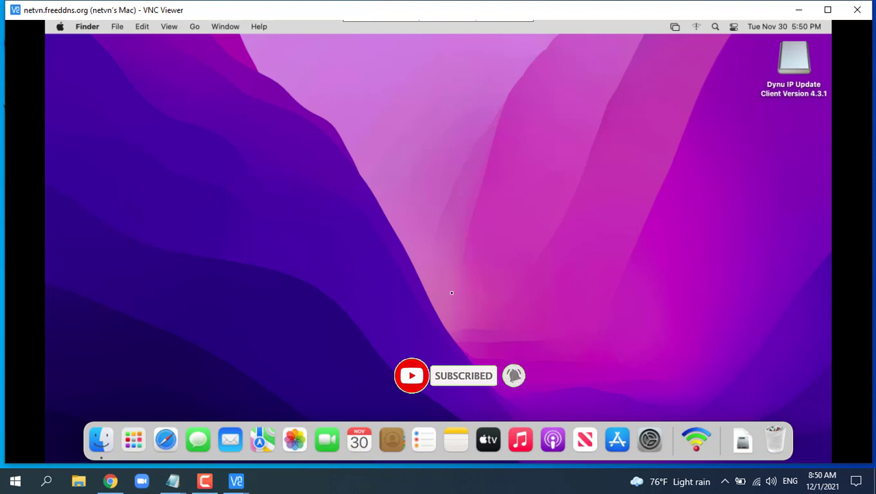
{"action": "mouse_move", "coordinate": [828, 10]}
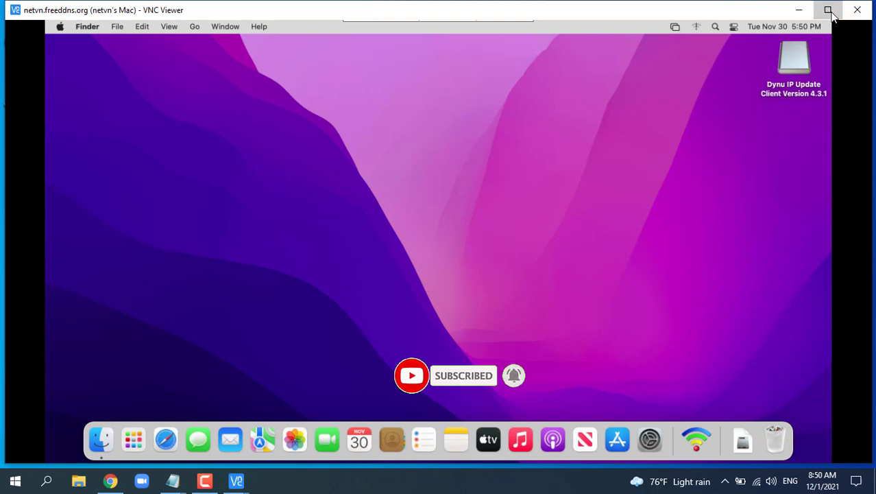
Maximize the VNC Viewer session and launch System Preferences from the remote Mac's Dock
{"action": "left_click", "coordinate": [828, 10]}
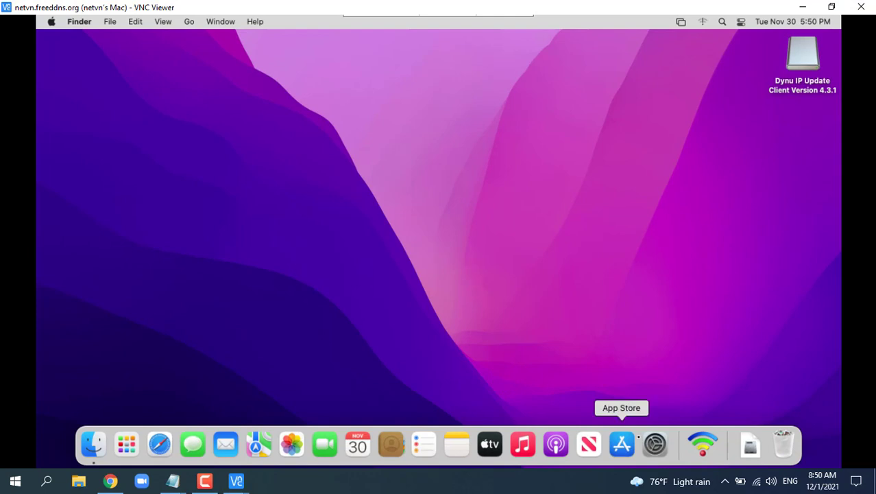
{"action": "left_click", "coordinate": [654, 444]}
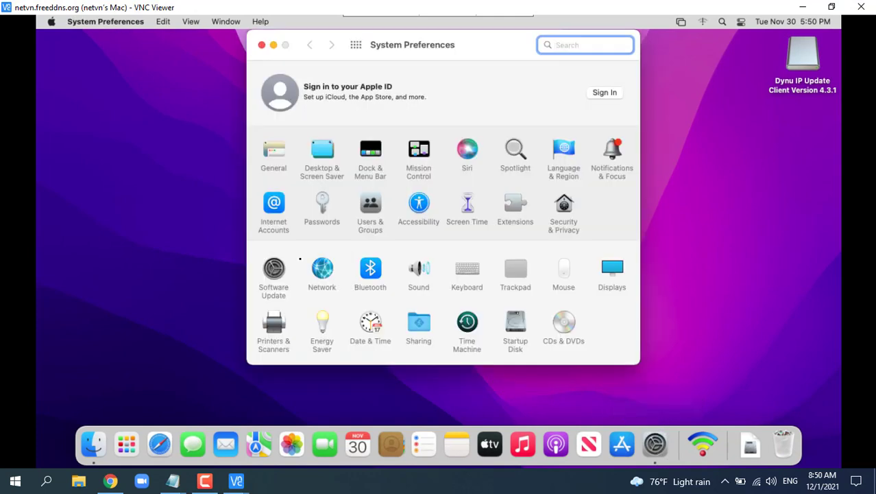
{"action": "left_click", "coordinate": [322, 271]}
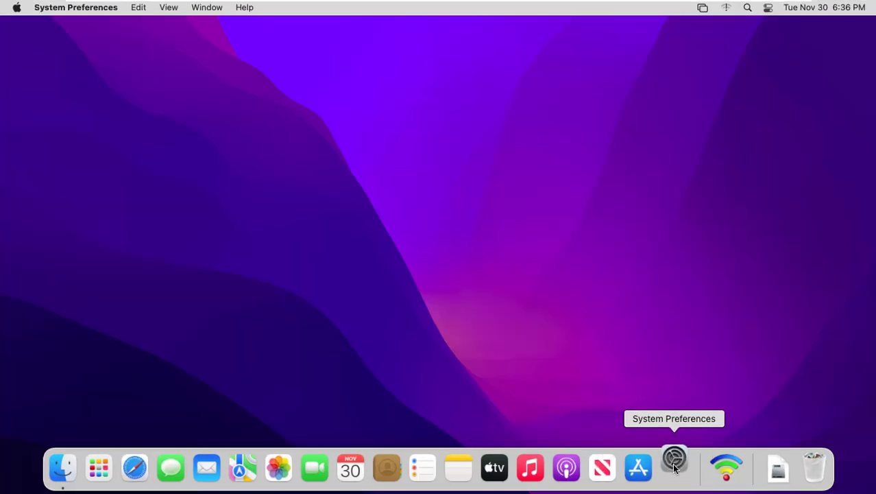
Show the Login Items list in Users & Groups and unlock it with the password
{"action": "left_click", "coordinate": [675, 468]}
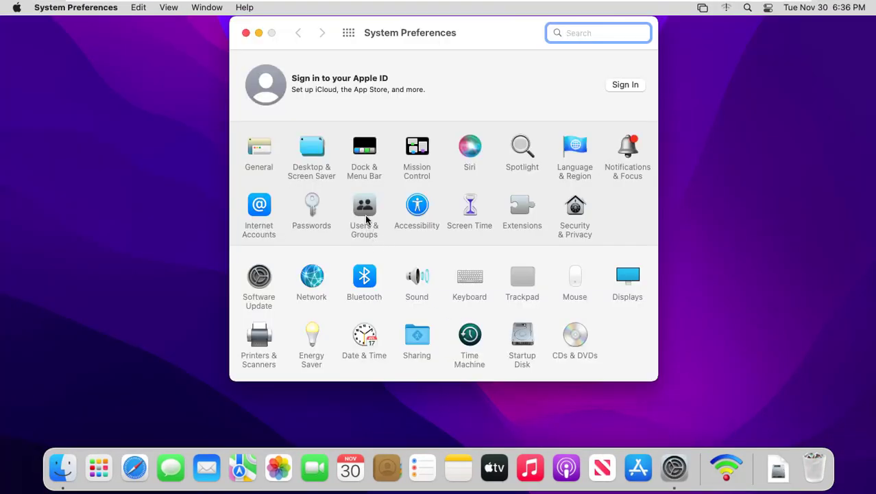
{"action": "left_click", "coordinate": [364, 209]}
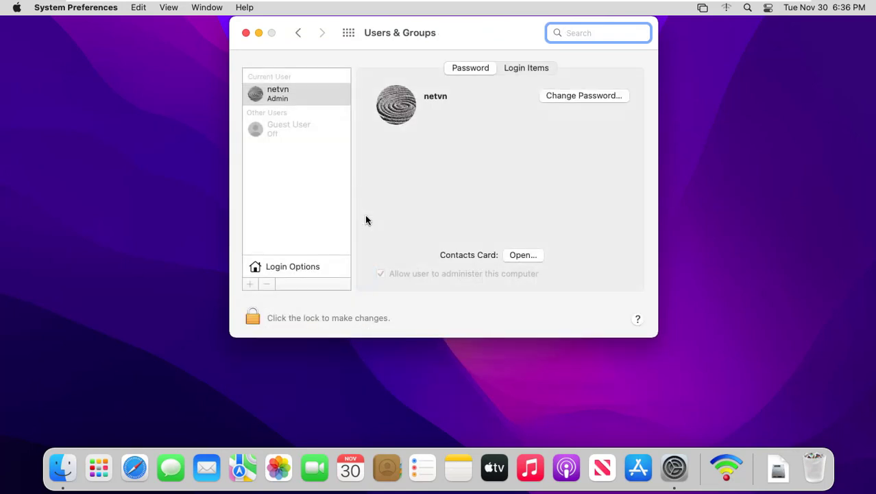
{"action": "left_click", "coordinate": [526, 68]}
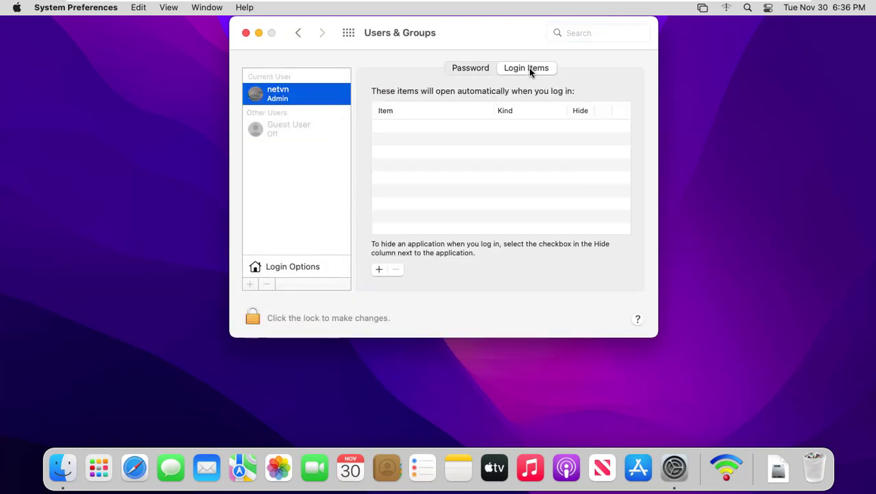
{"action": "left_click", "coordinate": [252, 318]}
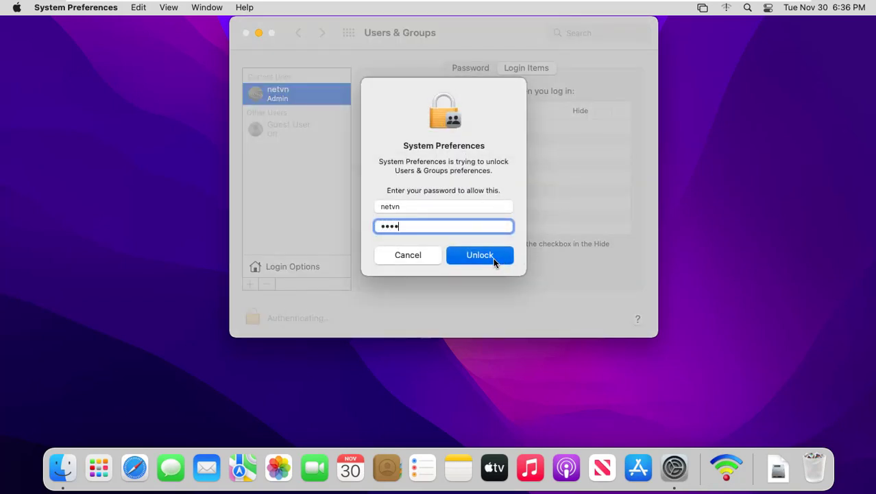
{"action": "left_click", "coordinate": [480, 255]}
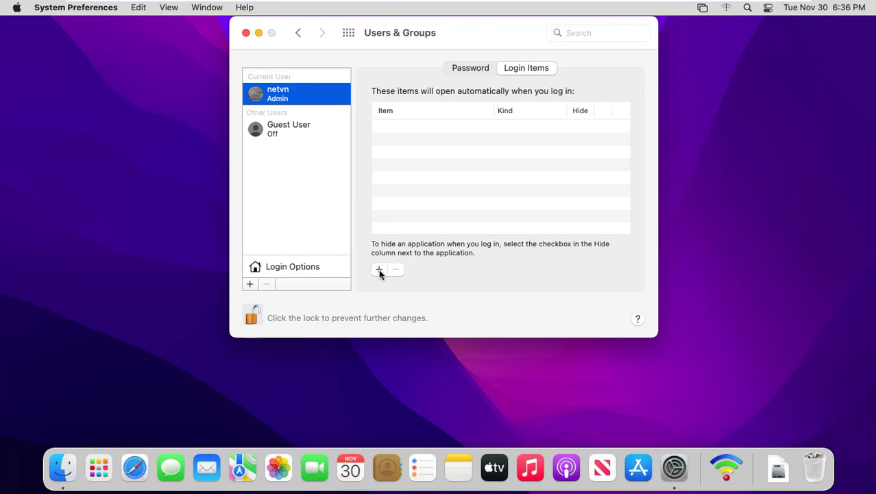
Add Dynu IP Update Client from Applications as a login item
{"action": "left_click", "coordinate": [379, 268]}
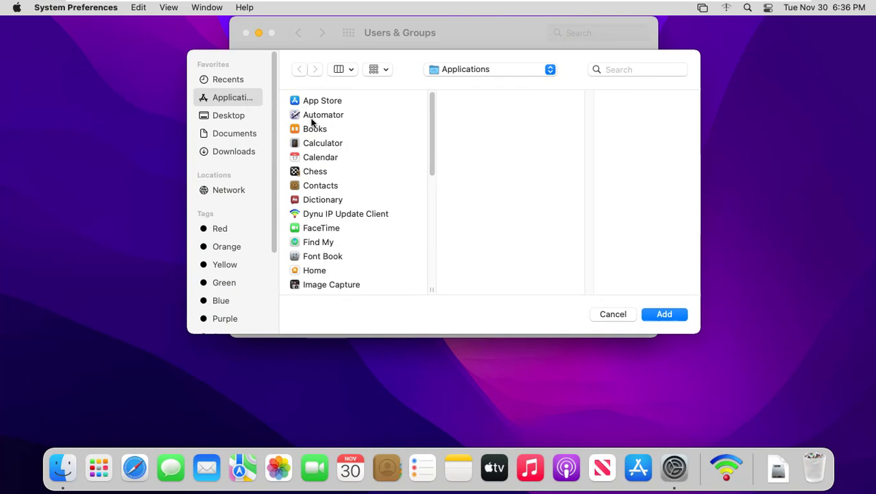
{"action": "left_click", "coordinate": [345, 213]}
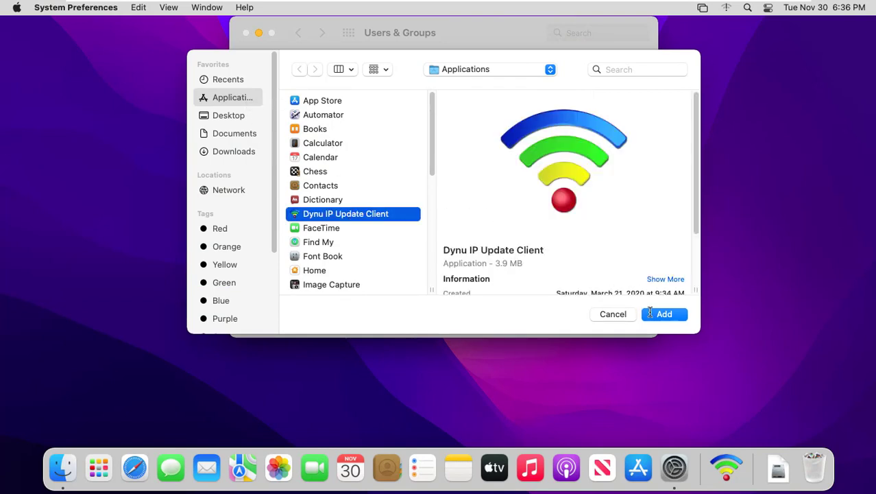
{"action": "left_click", "coordinate": [664, 313]}
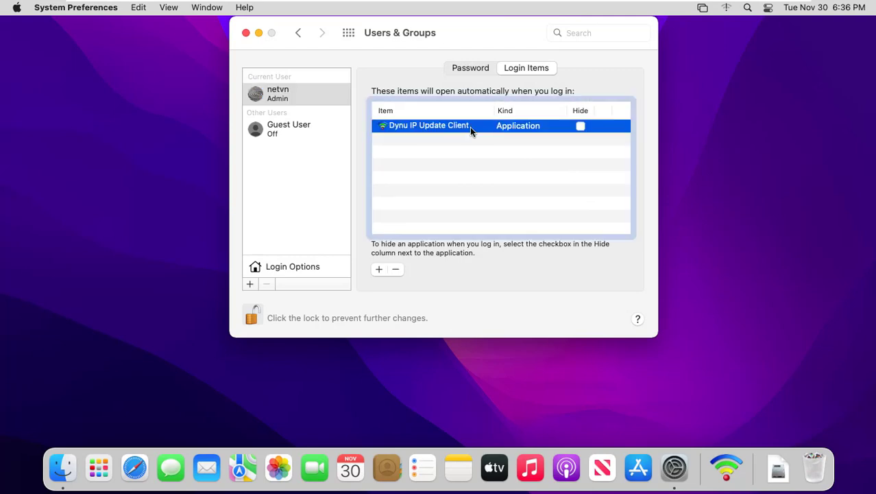